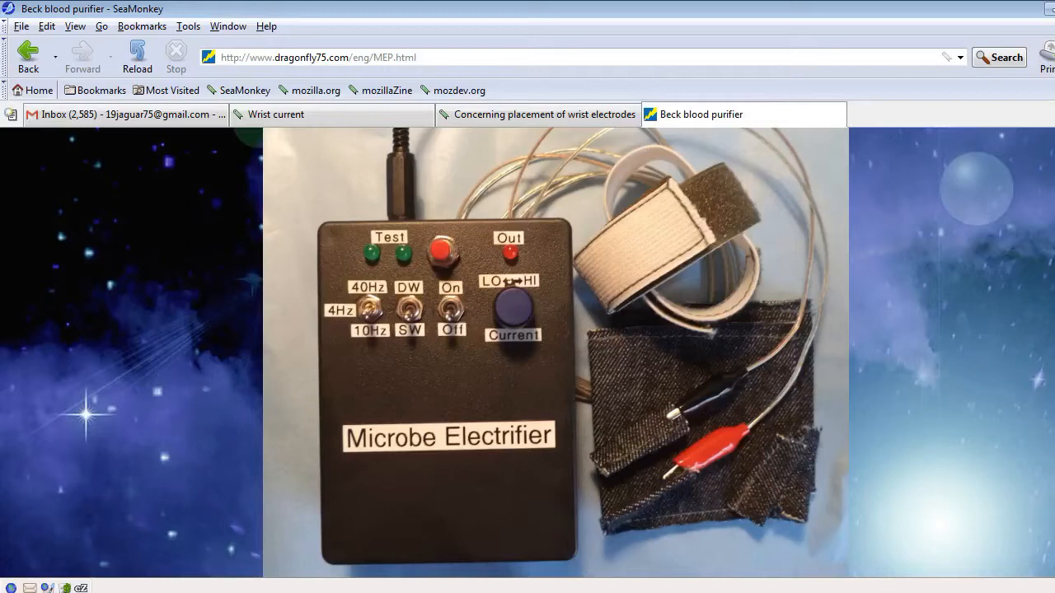
Scroll past the product photo and intro to the YouTube video and BEST FEATURES heading
scroll("down", 3)
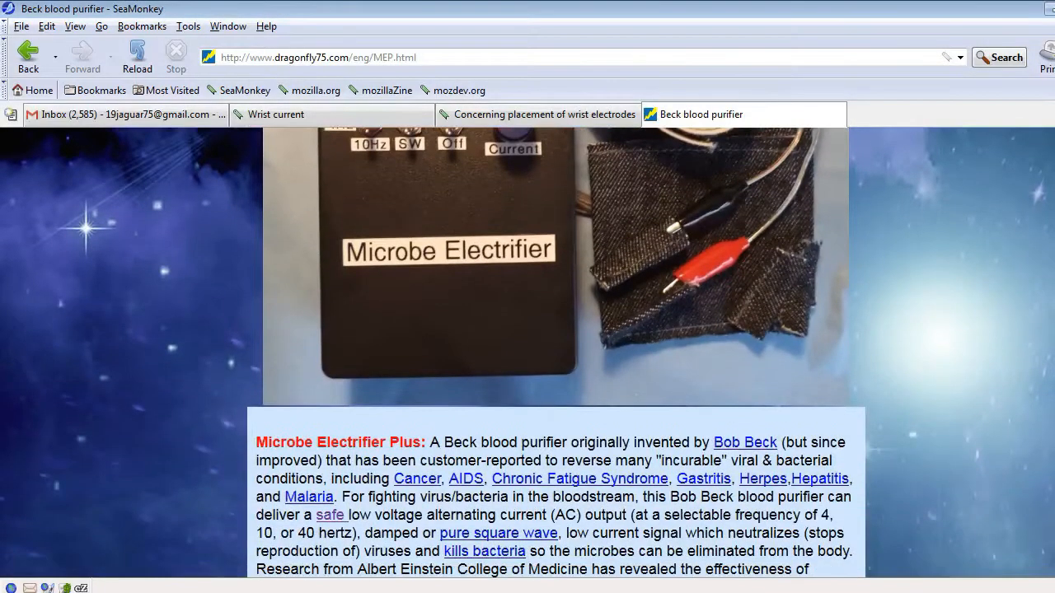
scroll("down", 3)
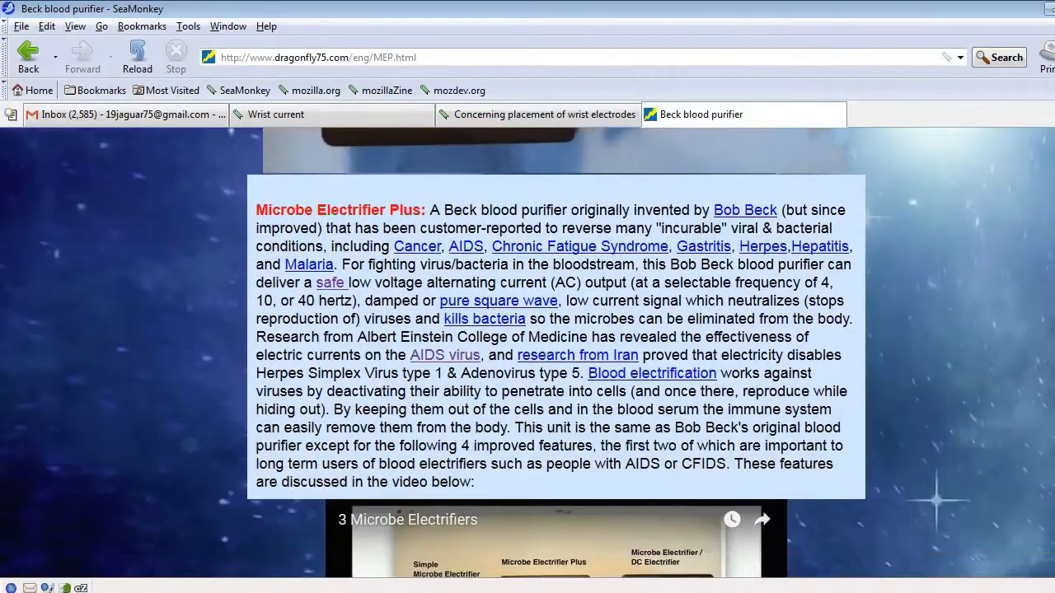
scroll("down", 3)
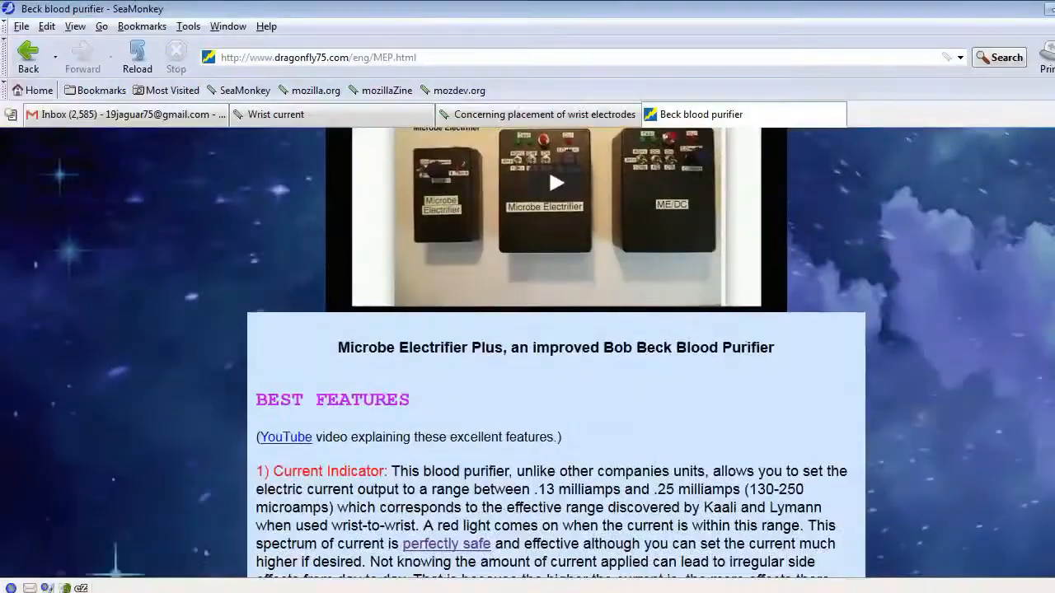
scroll("down", 3)
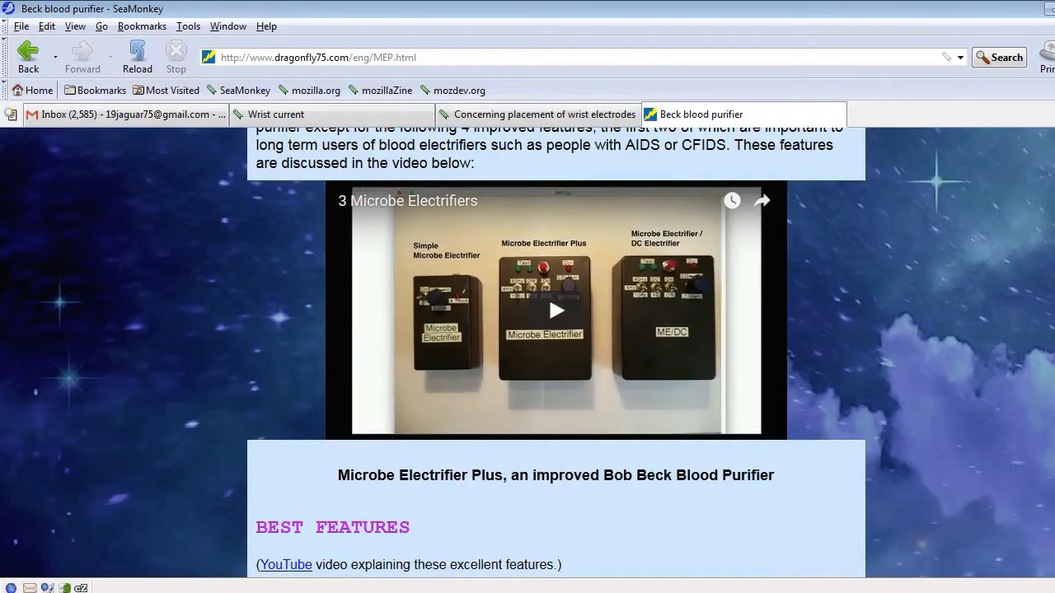
Scroll until the full 1) Current Indicator paragraph is visible
scroll("down", 3)
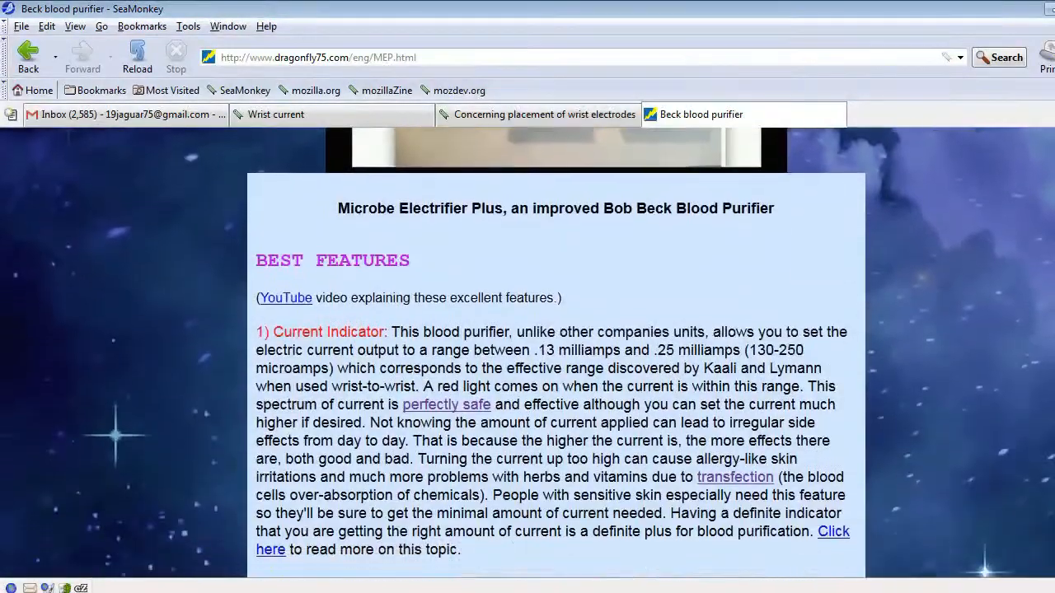
scroll("down", 3)
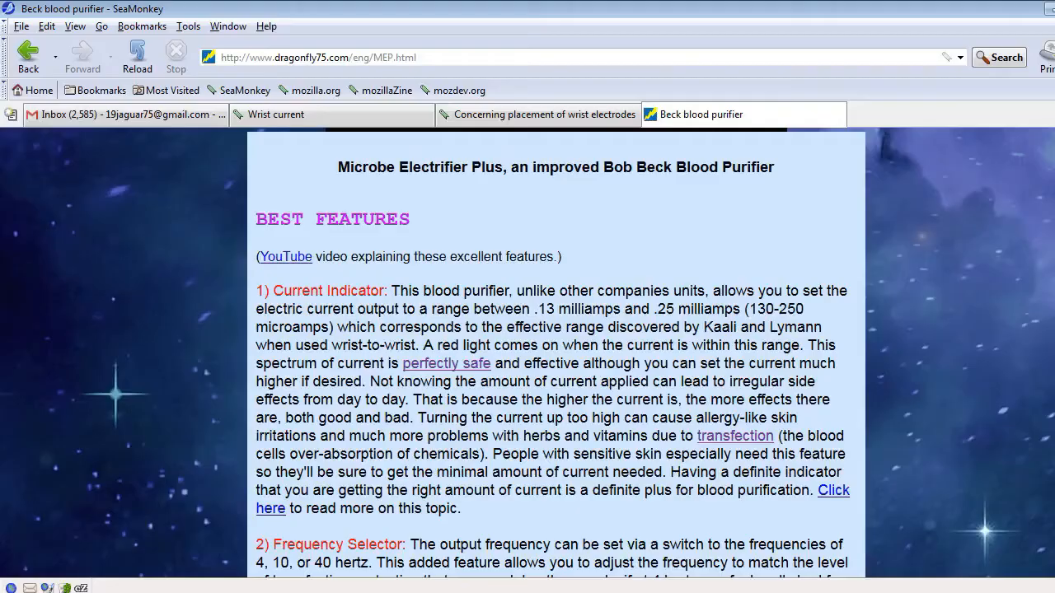
Scroll to features 2) Frequency Selector, 3) Electrode Selection and 4) Damped Wave Option
scroll("down", 3)
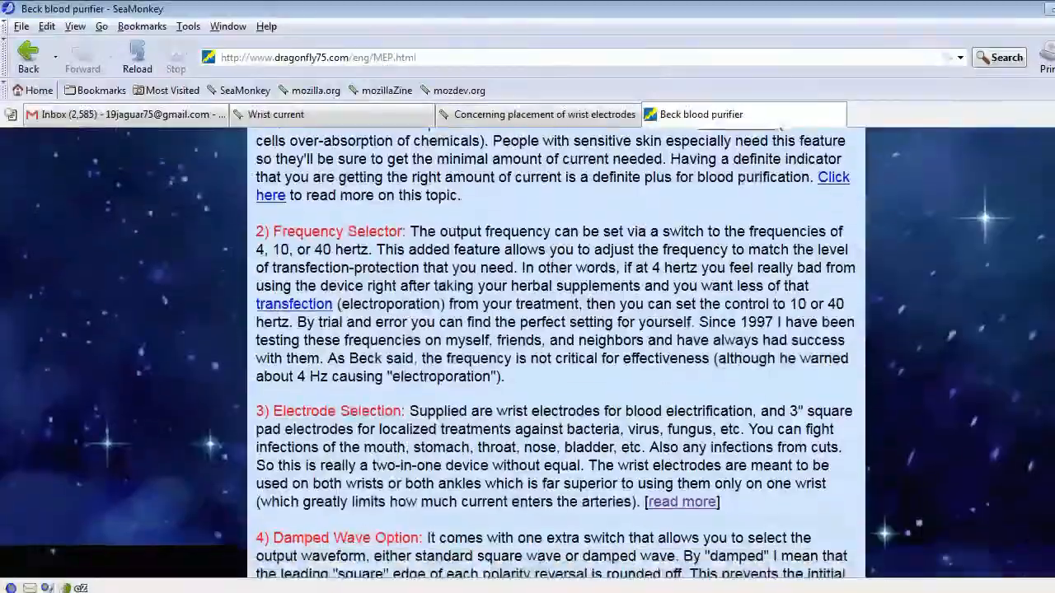
scroll("down", 3)
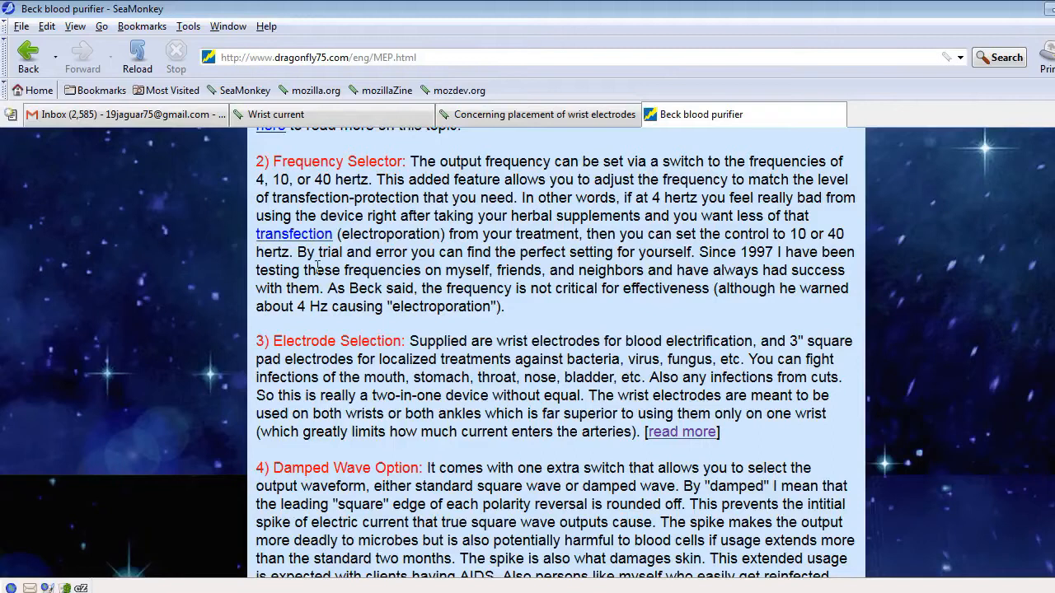
mouse_move(307, 222)
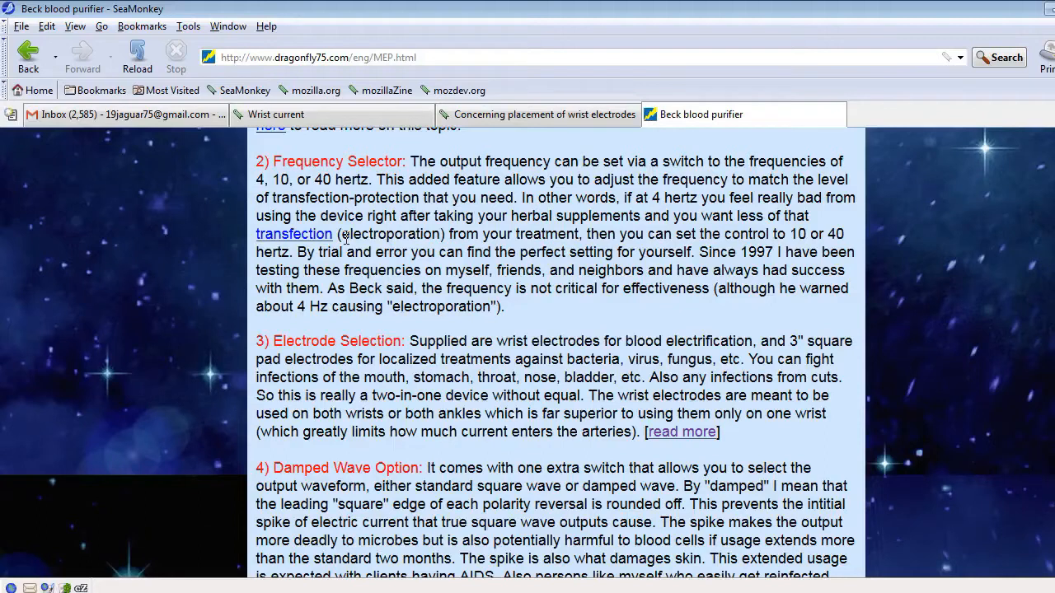
mouse_move(338, 192)
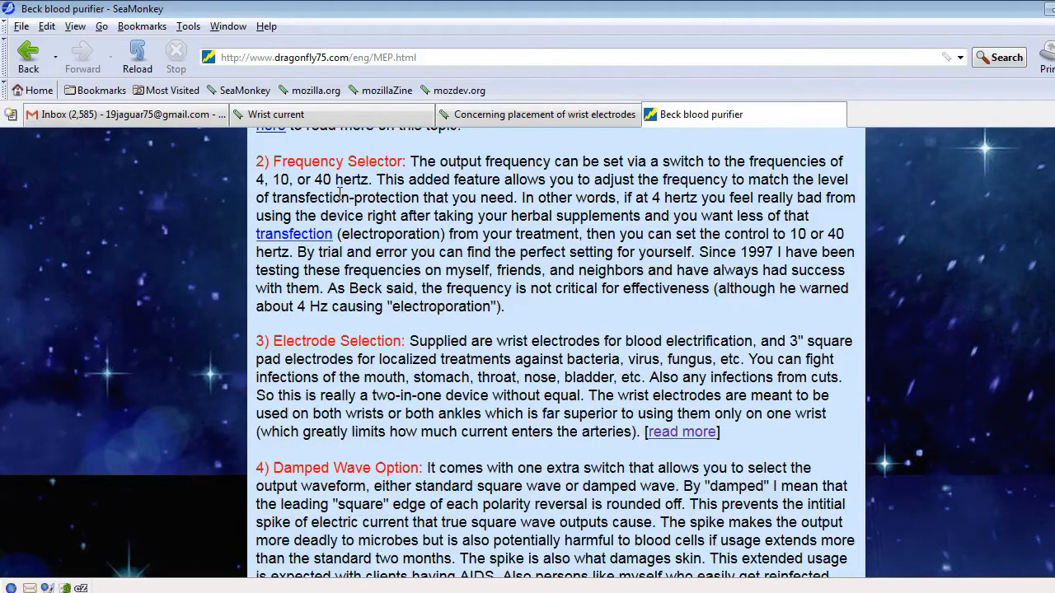
mouse_move(340, 229)
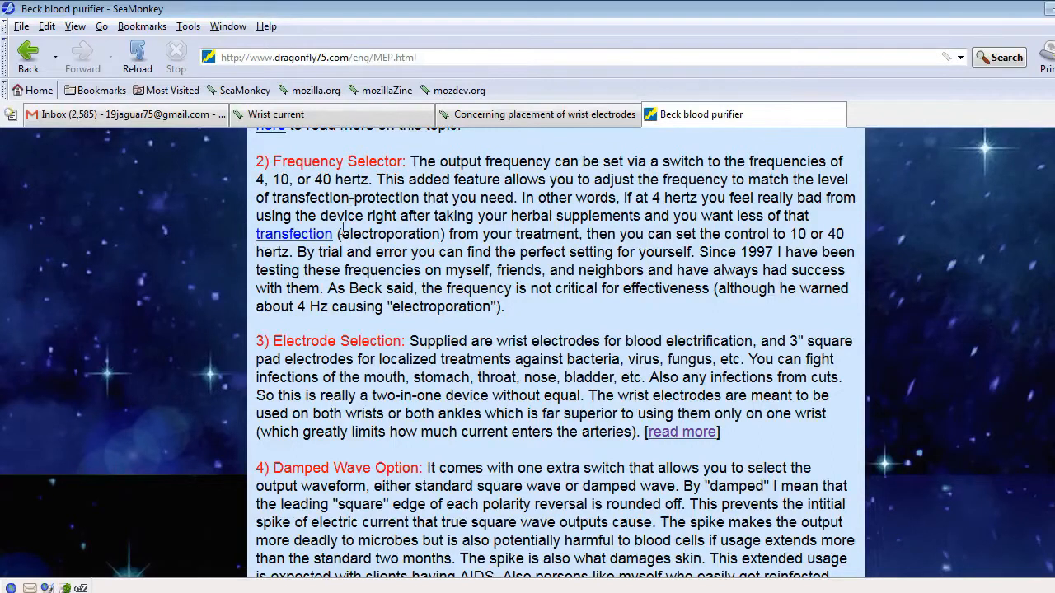
Follow the 'transfection' link and scroll to the 4, 10 and 40 Hz efficiency graph
left_click(293, 234)
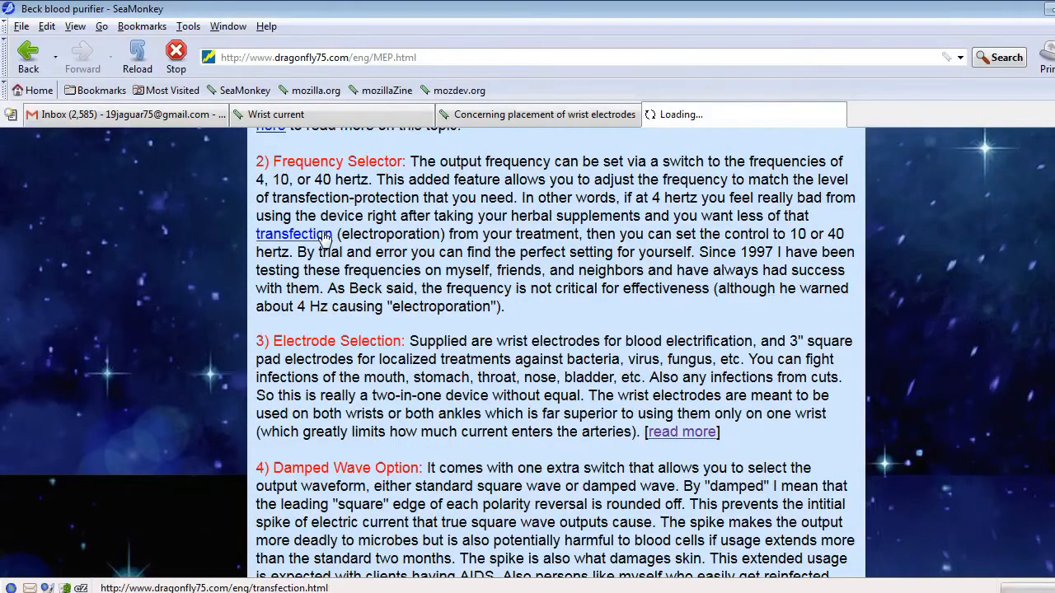
left_click(289, 233)
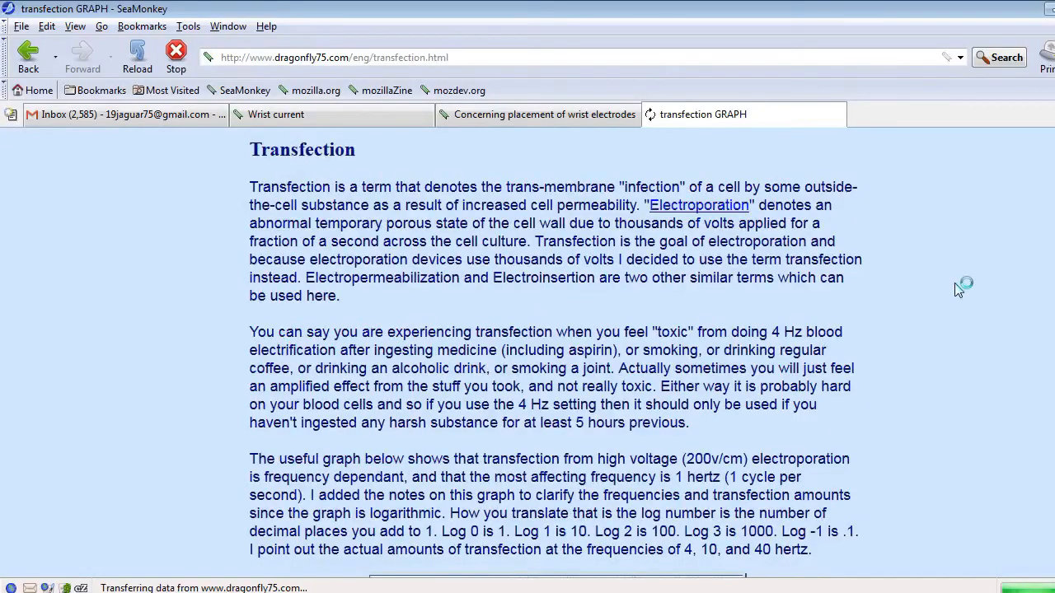
scroll("down", 3)
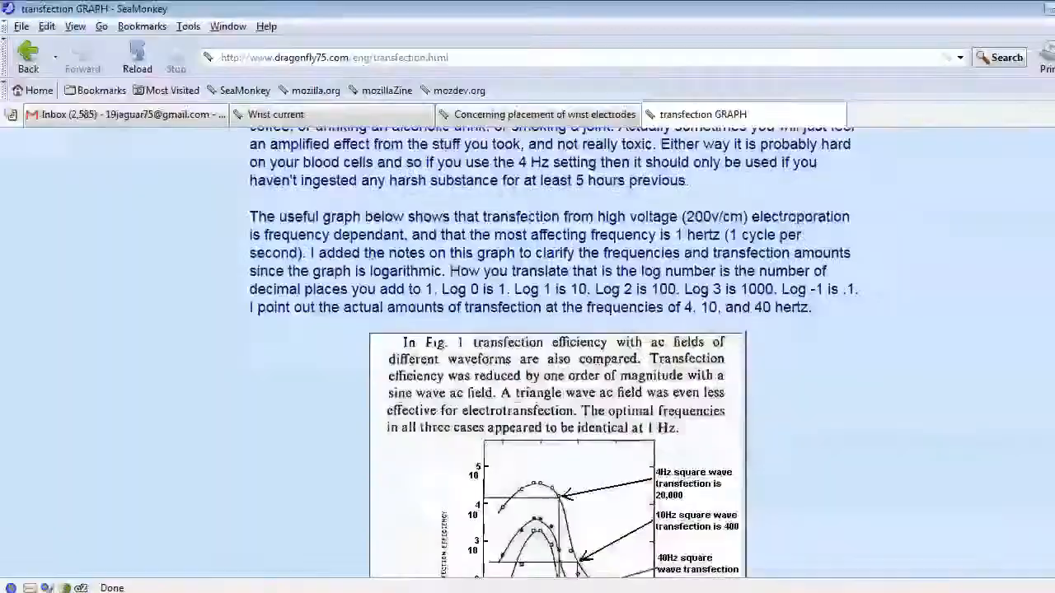
scroll("down", 3)
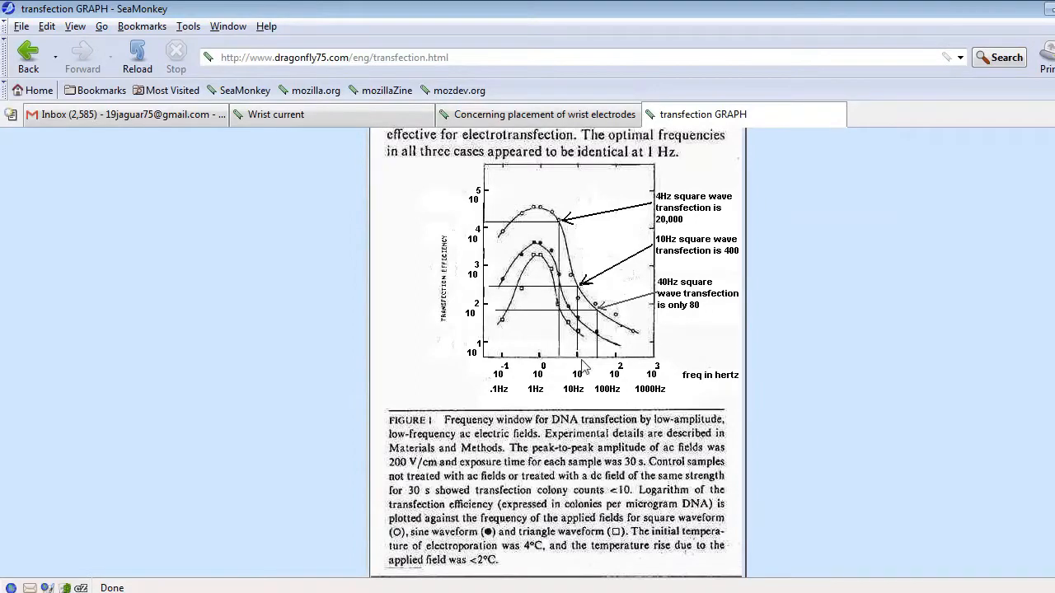
mouse_move(585, 371)
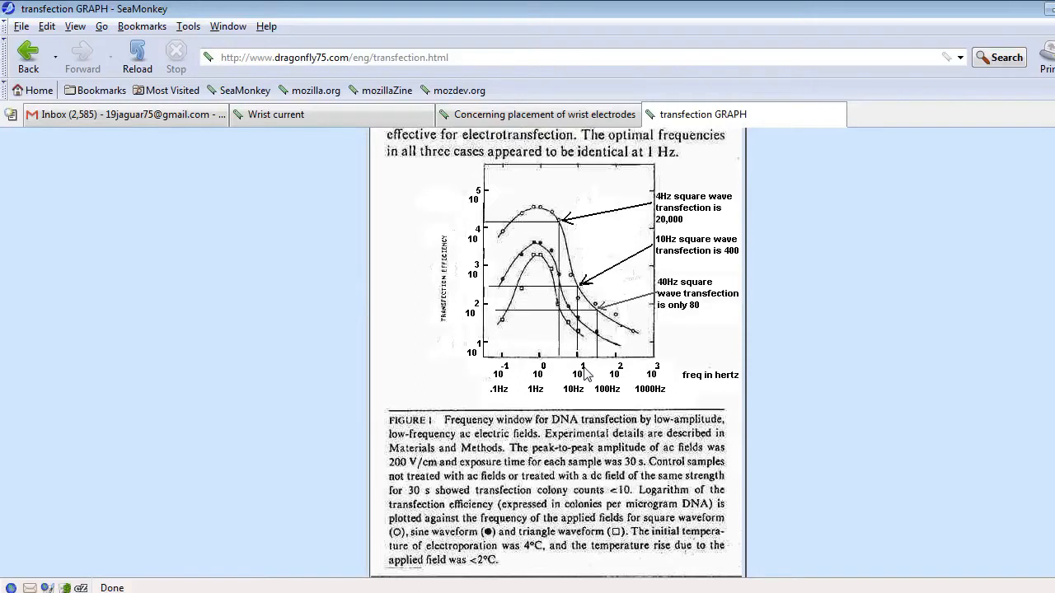
mouse_move(601, 375)
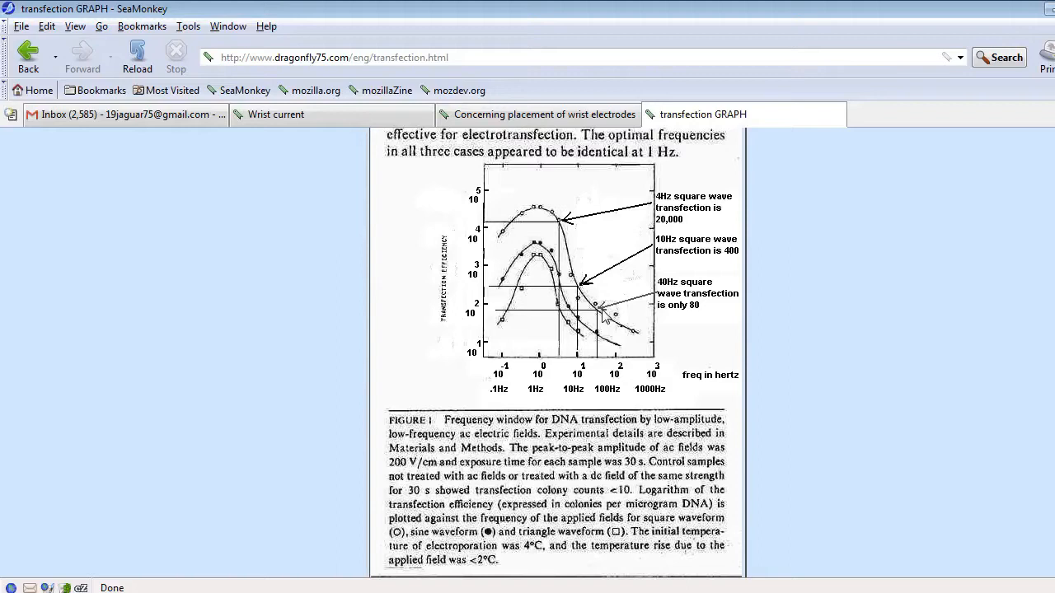
mouse_move(569, 239)
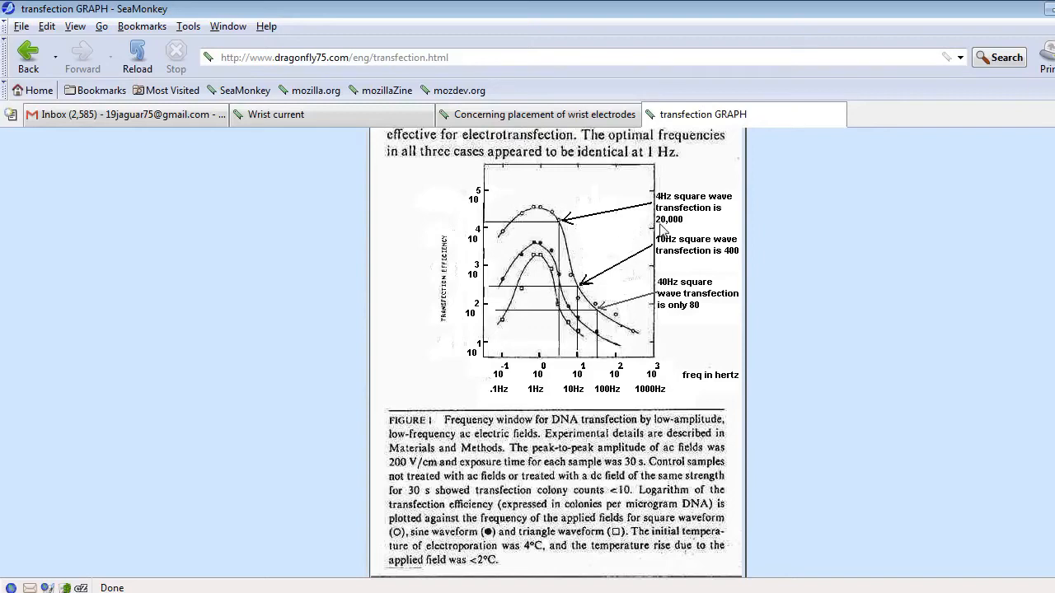
mouse_move(583, 232)
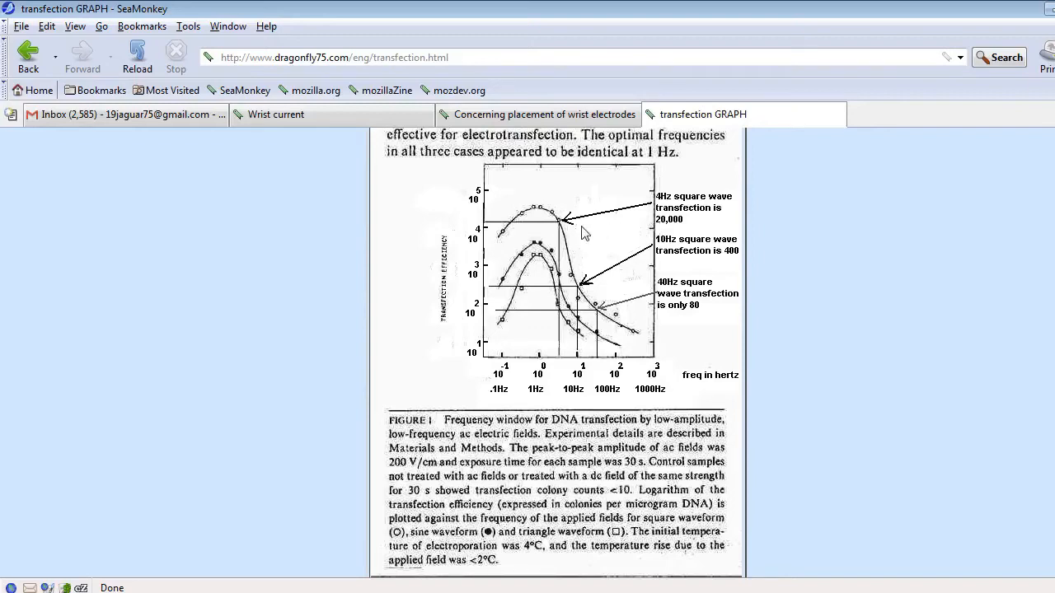
mouse_move(616, 246)
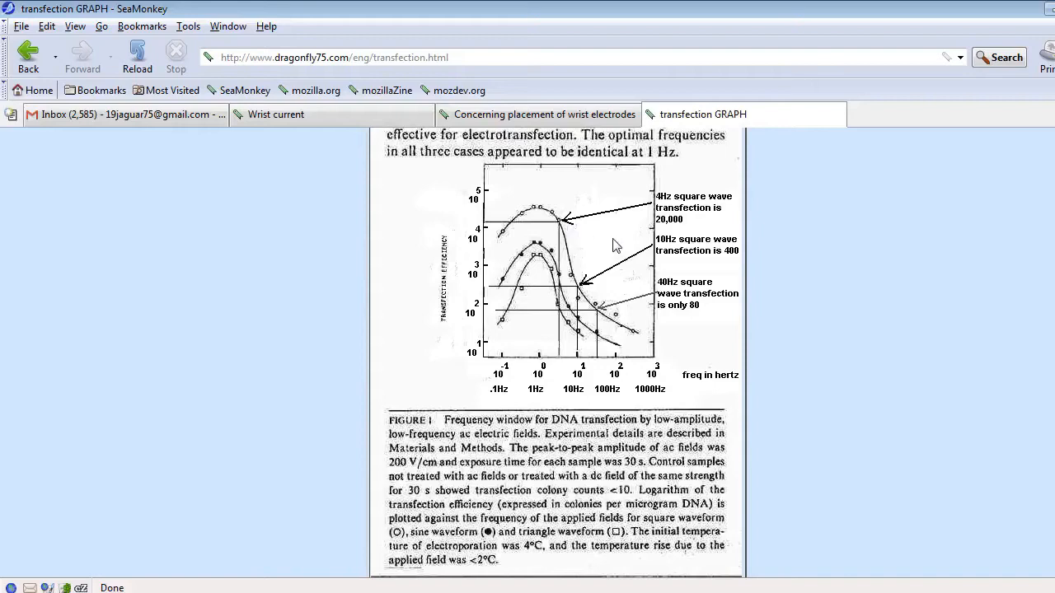
mouse_move(577, 286)
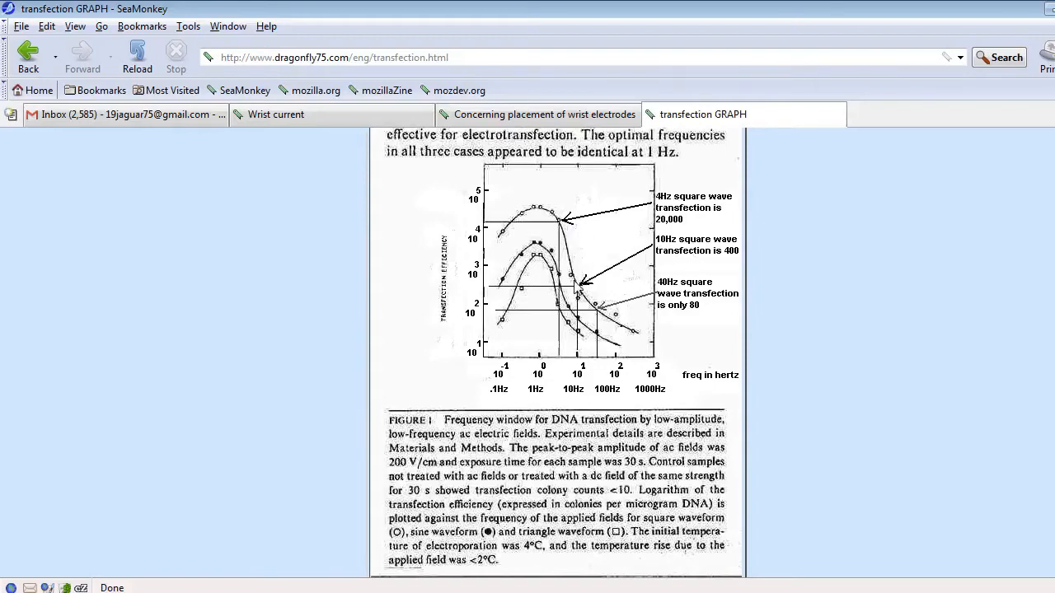
mouse_move(690, 320)
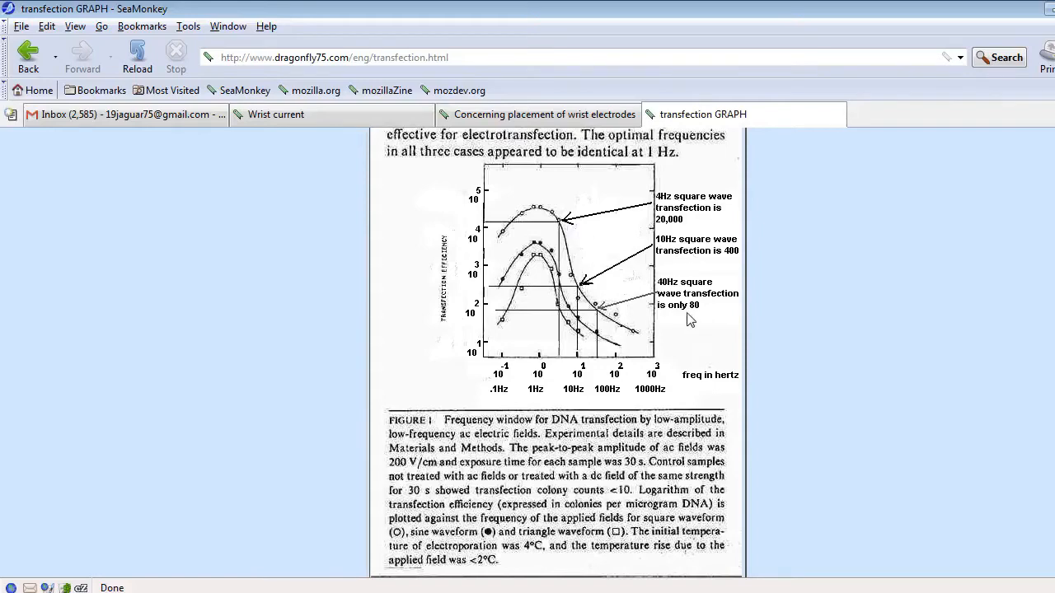
mouse_move(598, 317)
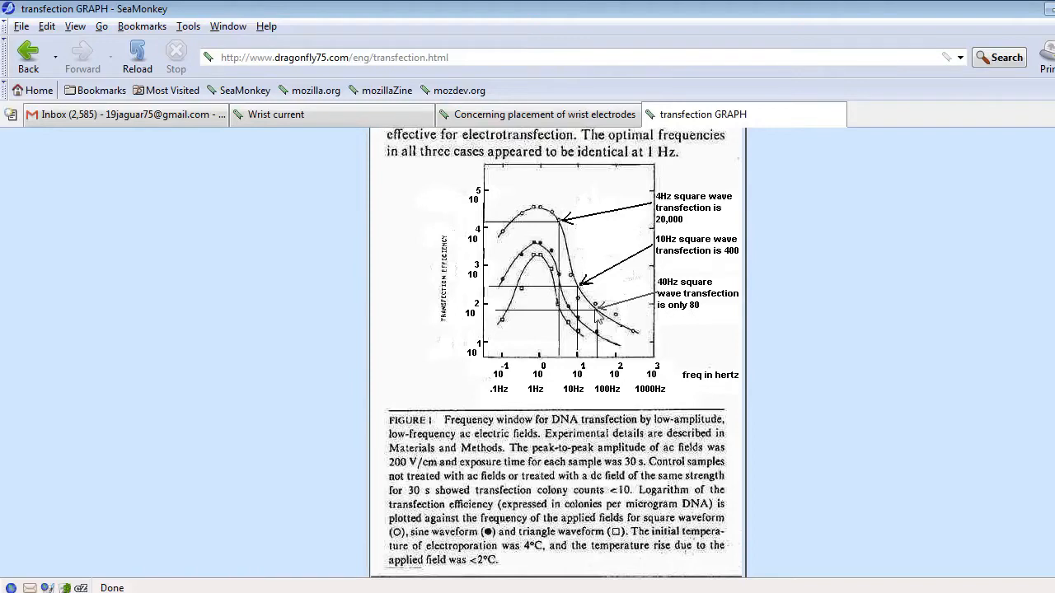
mouse_move(28, 51)
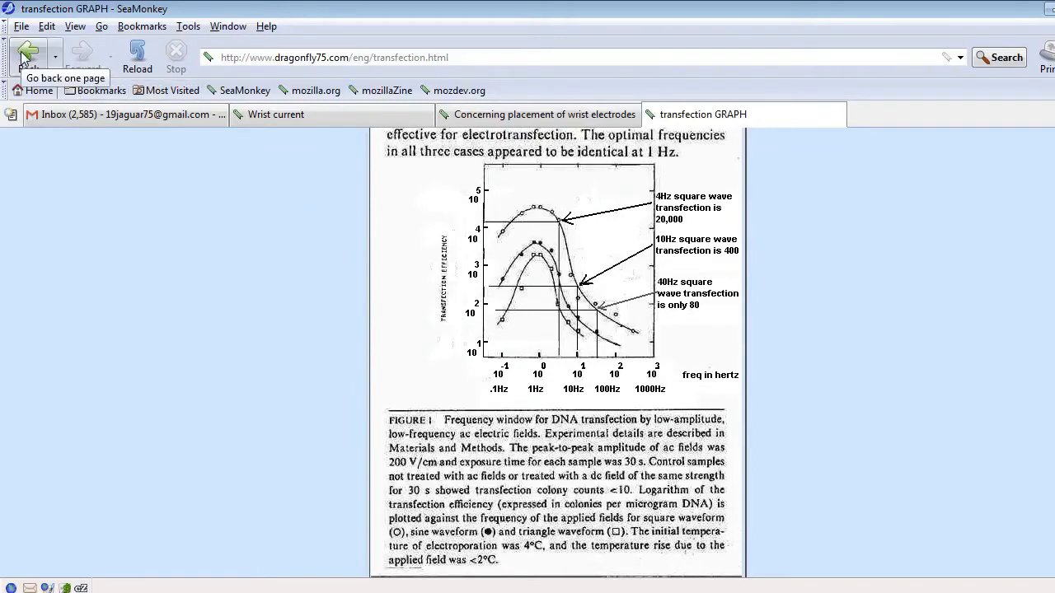
Go back to MEP.html at the Frequency Selector and Electrode Selection features
left_click(28, 54)
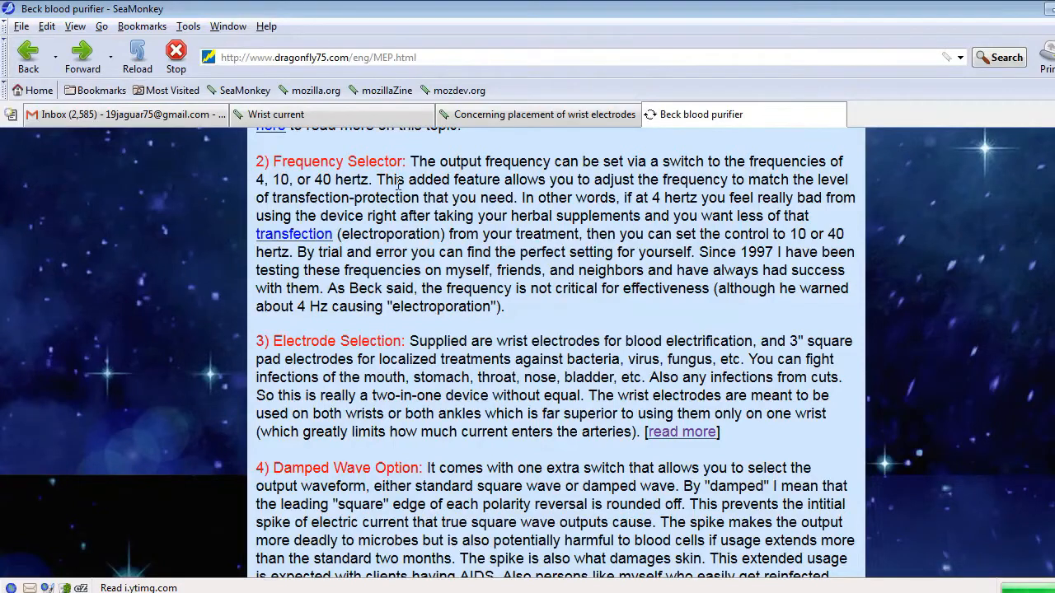
mouse_move(456, 275)
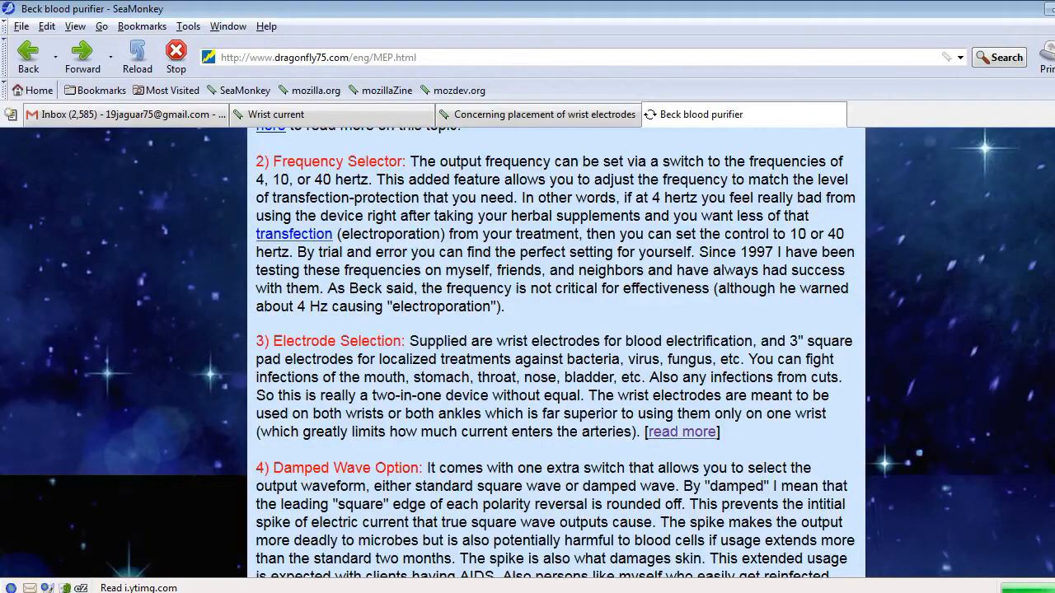
Scroll to the Damped Wave Option and open Electrode Selection's 'read more' article in a new tab
scroll("down", 3)
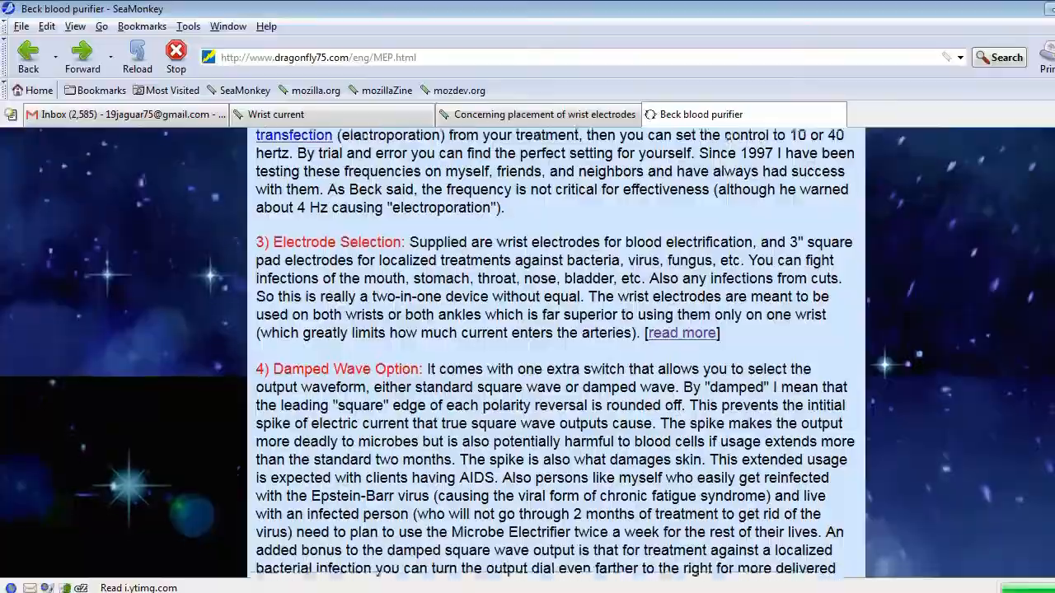
scroll("down", 3)
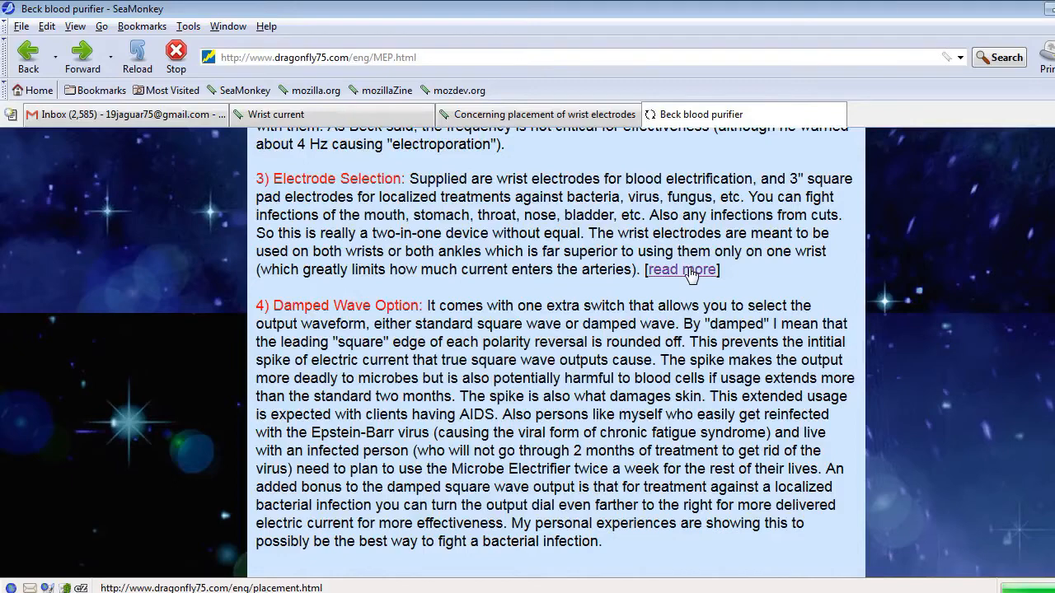
left_click(682, 269)
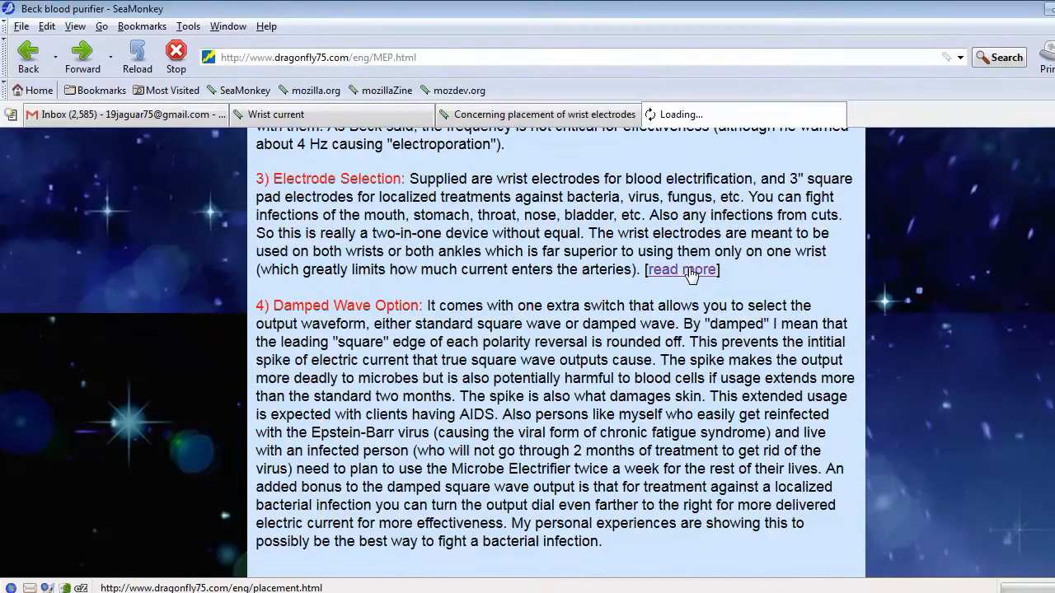
Switch to the 'Concerning placement of wrist electrodes' tab and scroll to its current-flow diagram
left_click(681, 269)
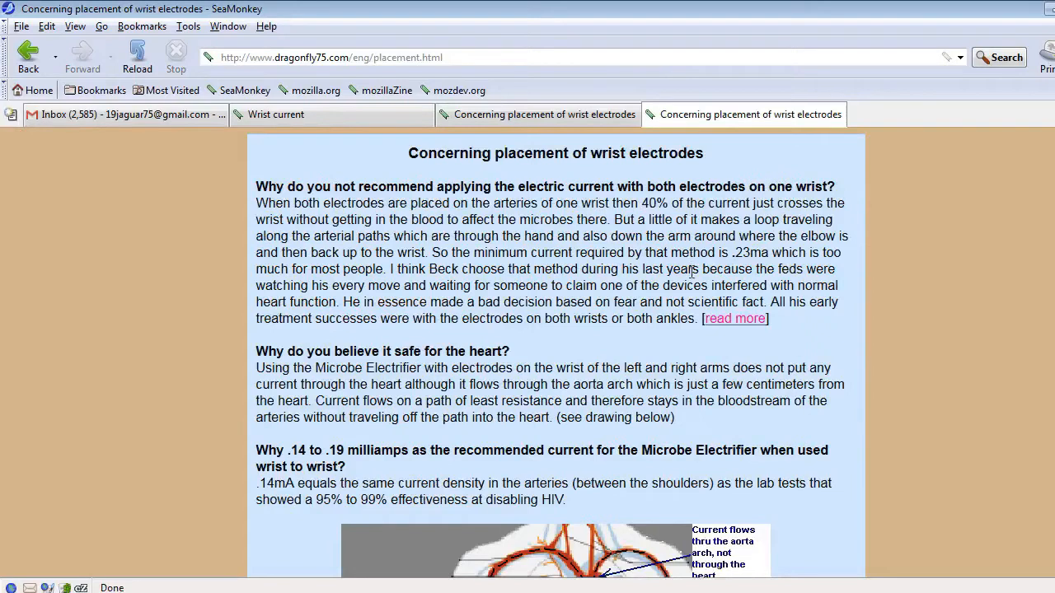
mouse_move(948, 334)
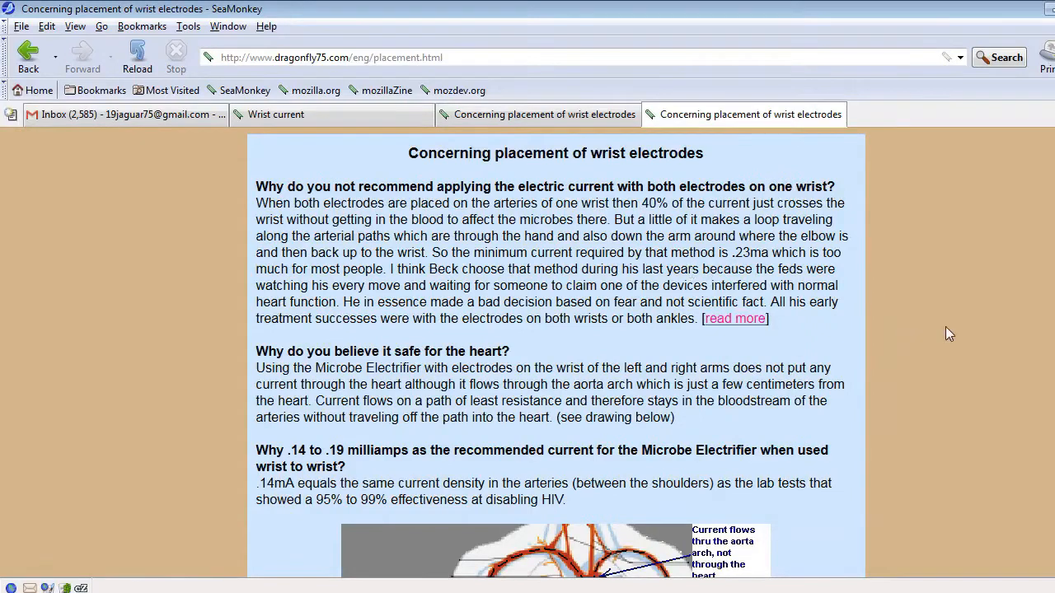
scroll("down", 3)
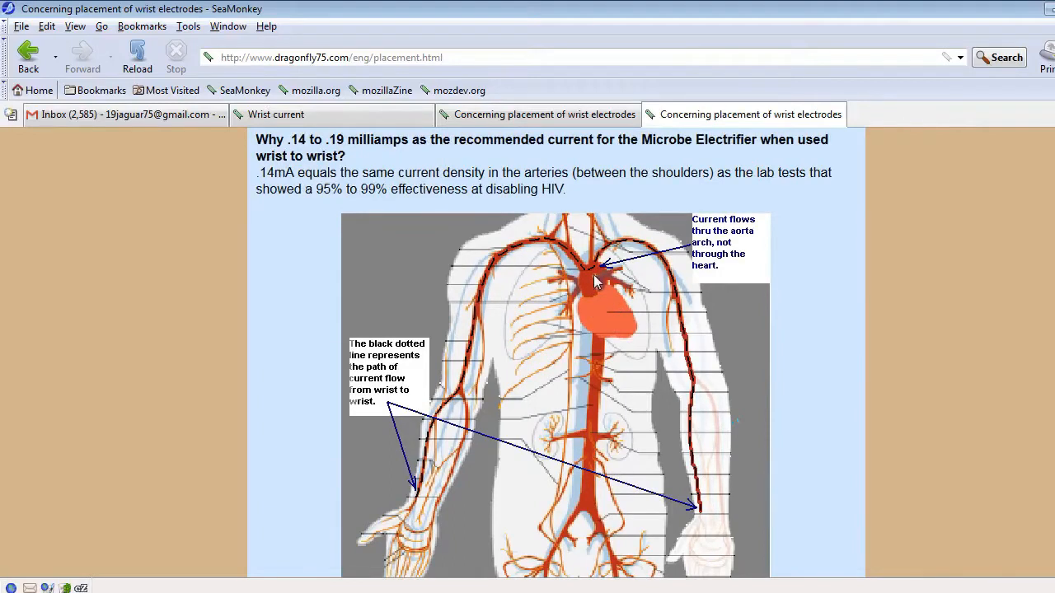
mouse_move(585, 268)
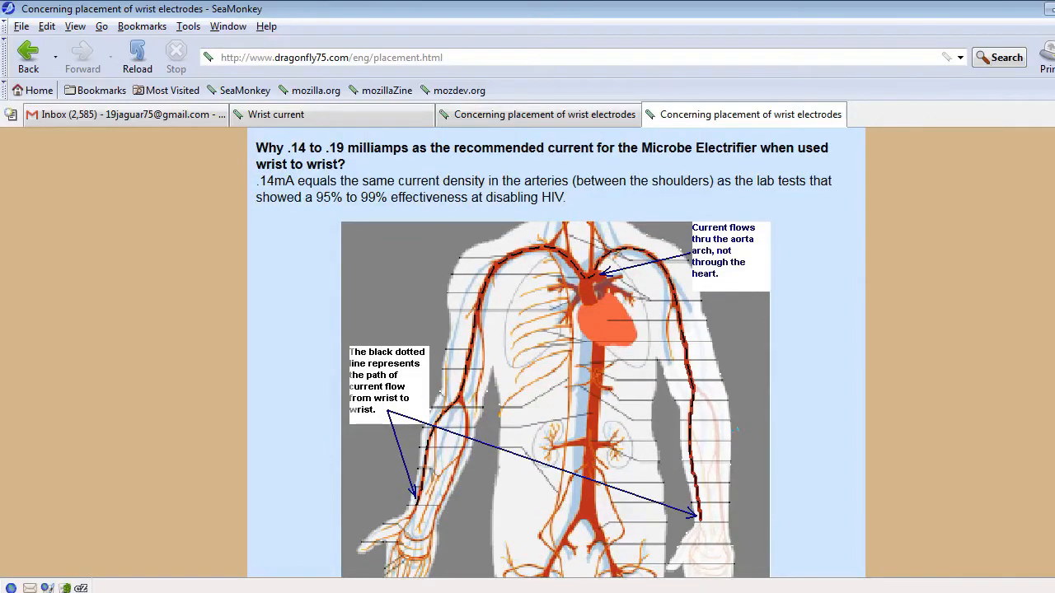
scroll("down", 3)
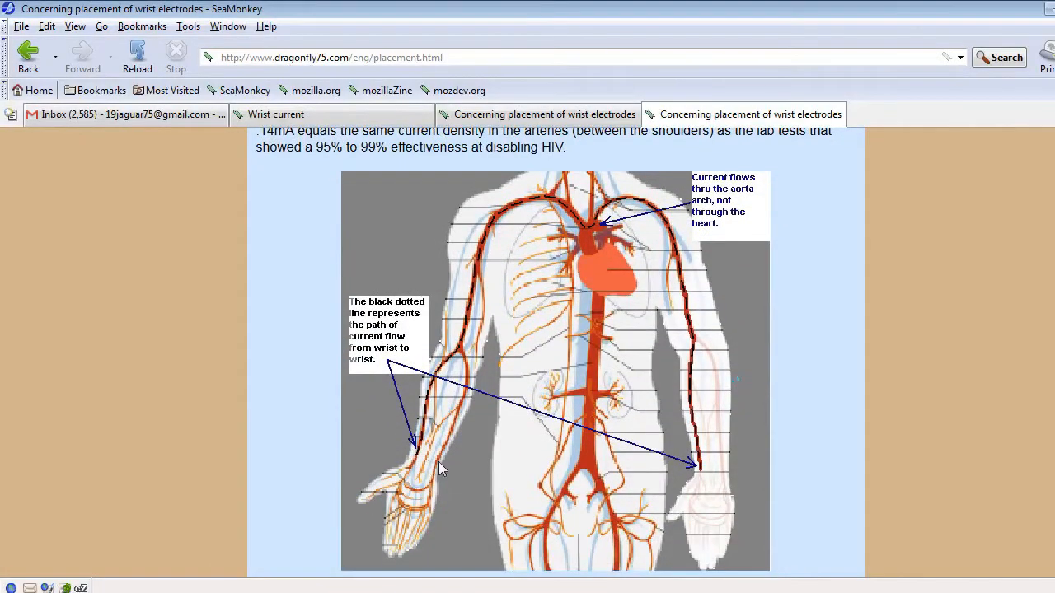
mouse_move(427, 462)
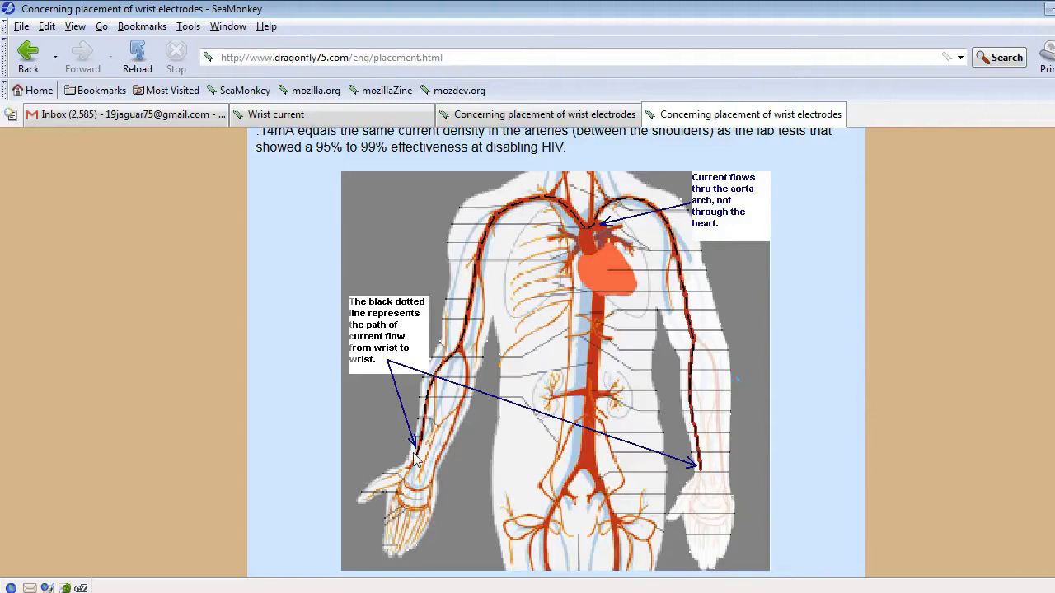
mouse_move(441, 470)
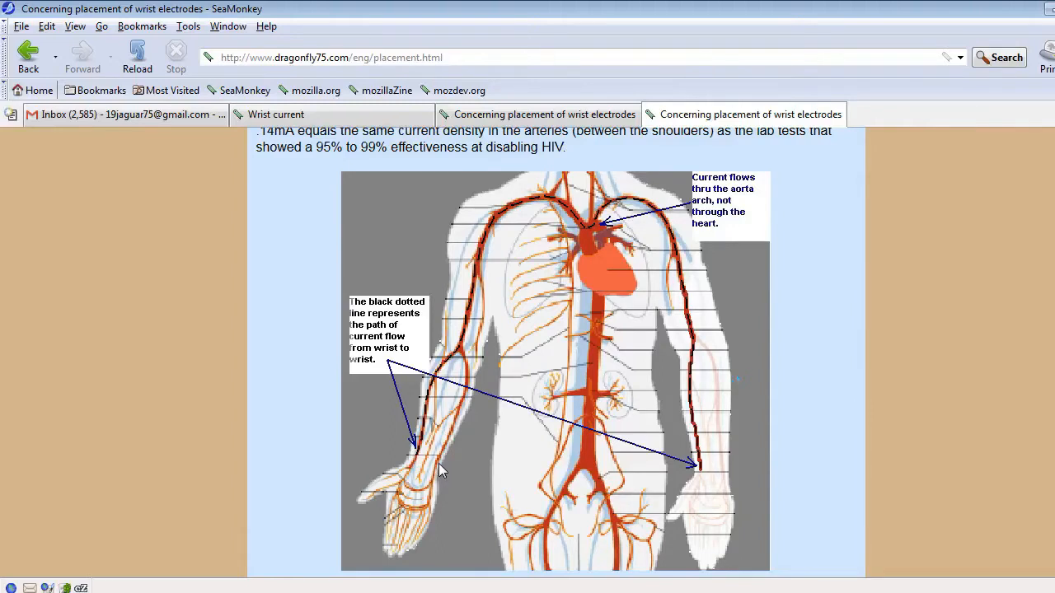
mouse_move(433, 457)
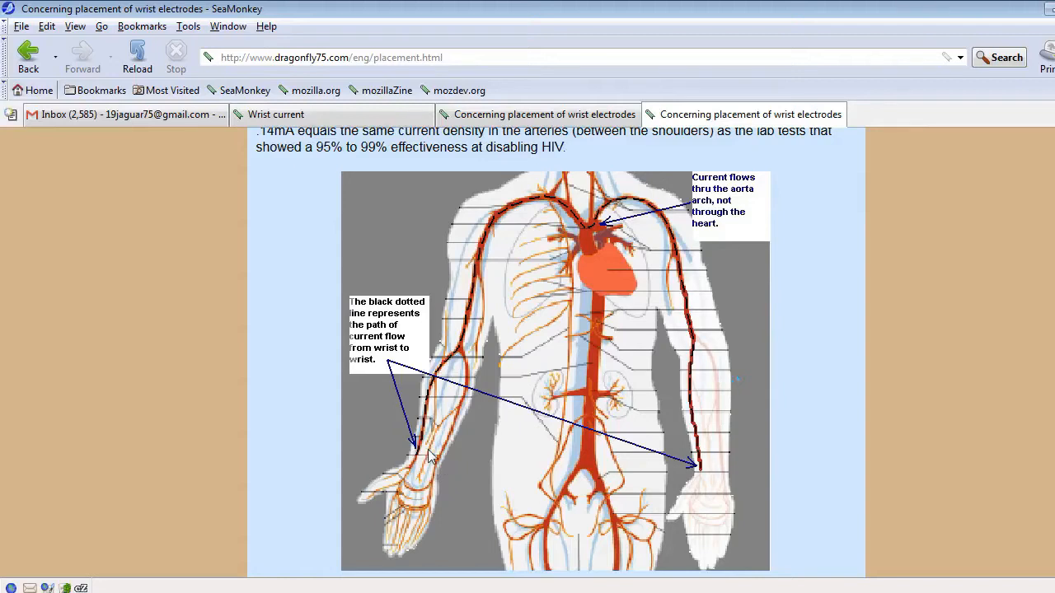
mouse_move(435, 413)
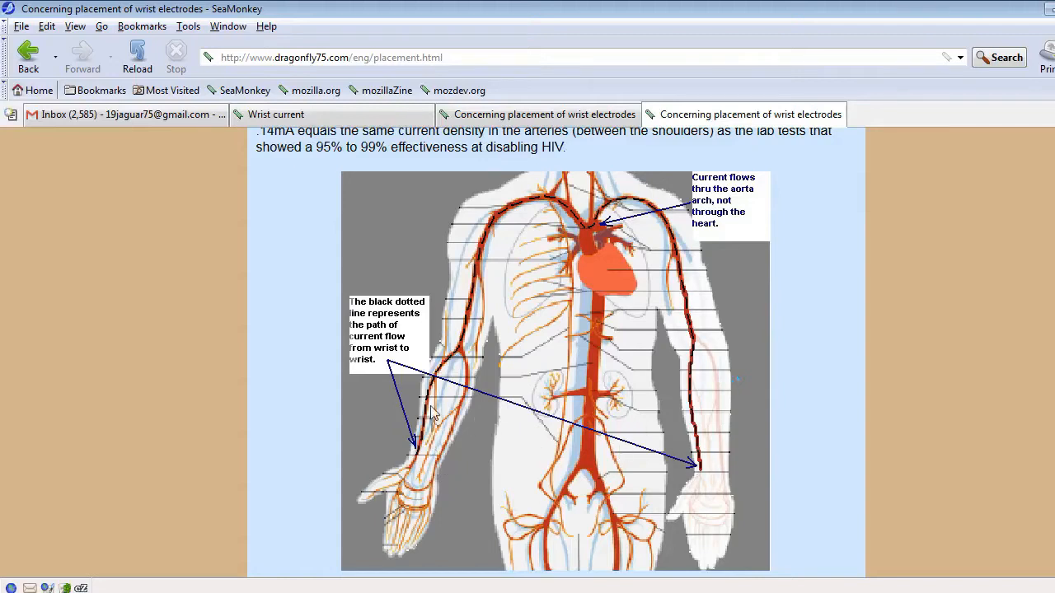
mouse_move(715, 316)
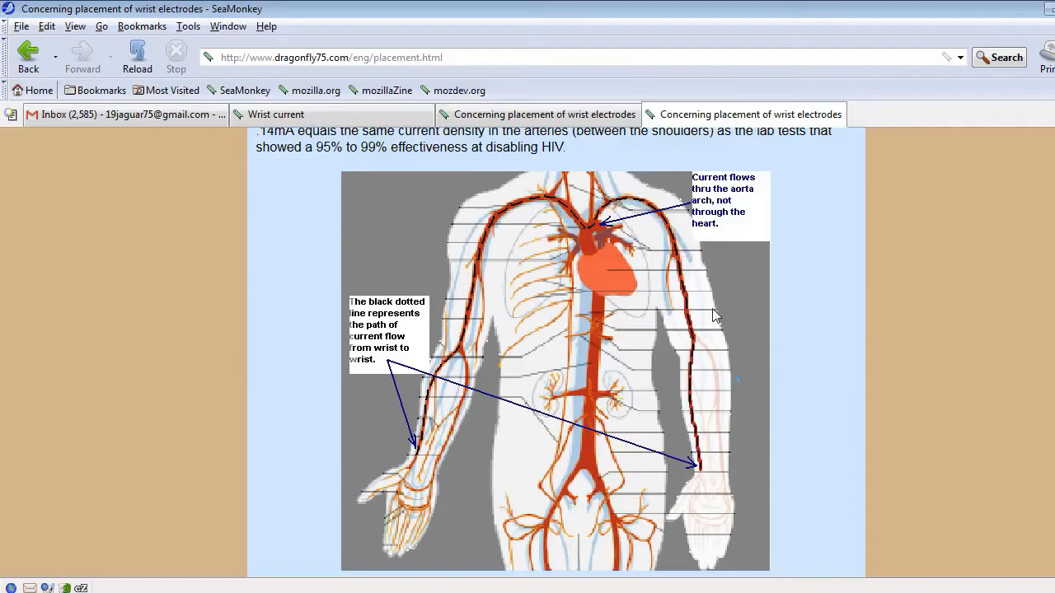
mouse_move(700, 418)
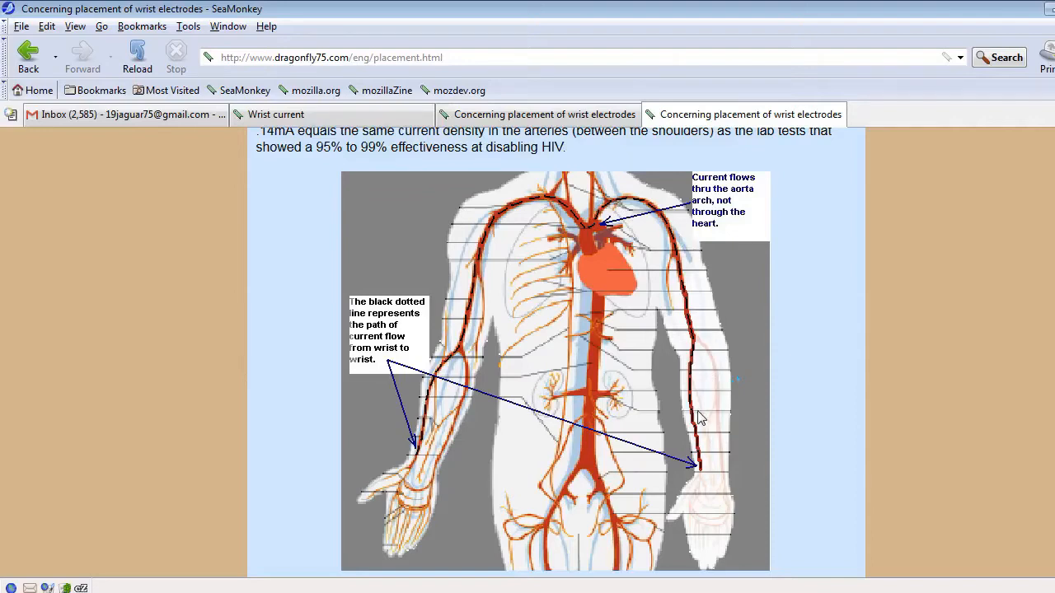
mouse_move(414, 469)
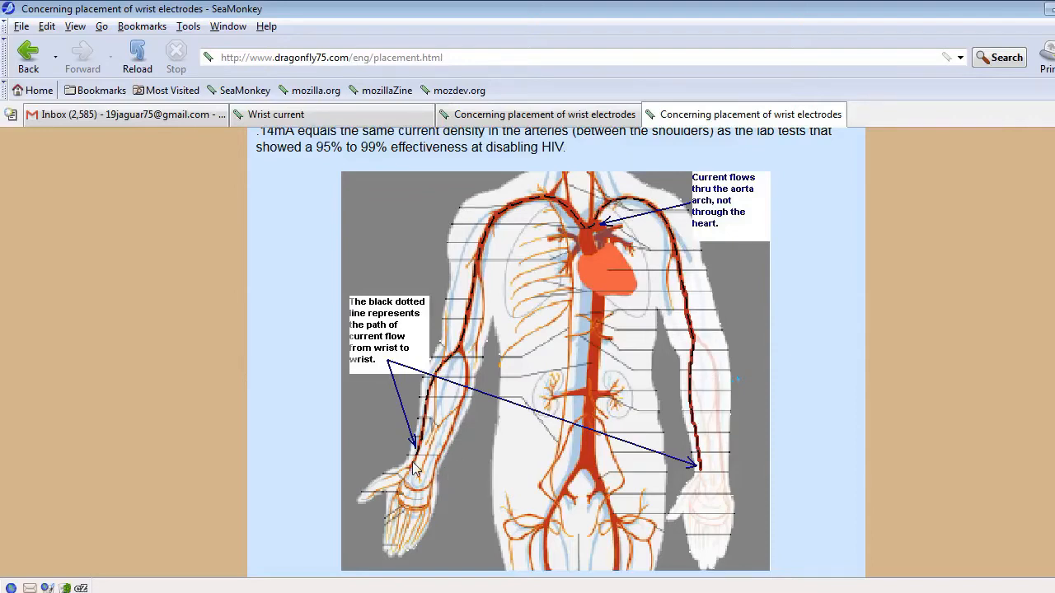
mouse_move(434, 473)
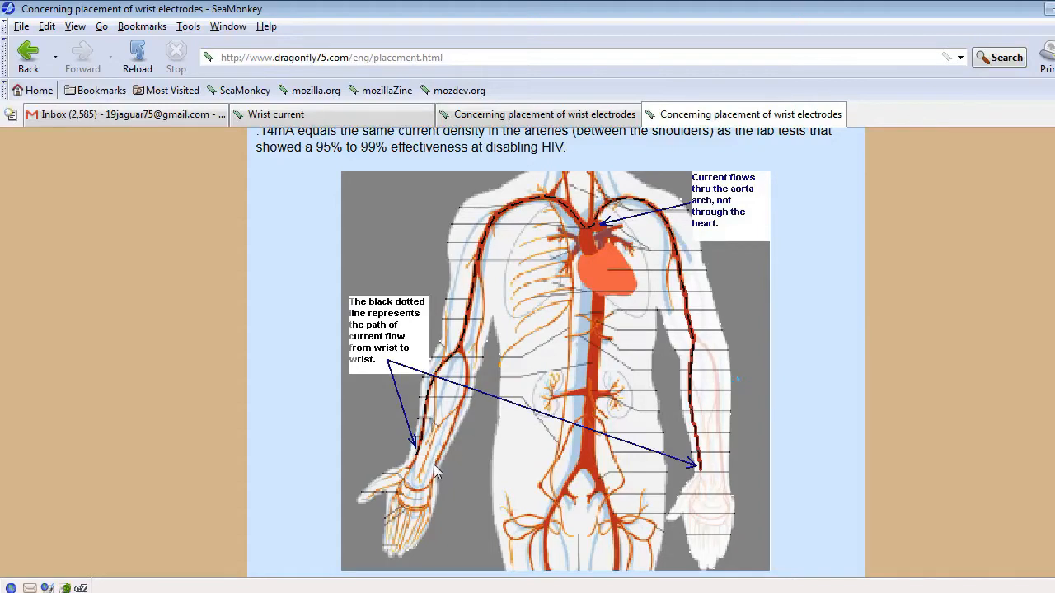
mouse_move(443, 366)
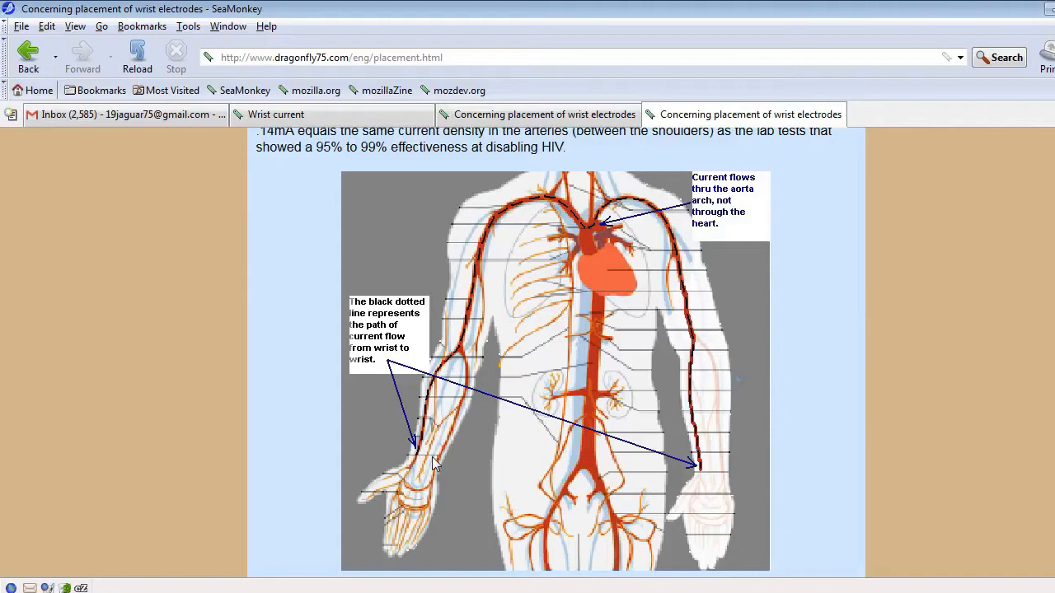
mouse_move(423, 497)
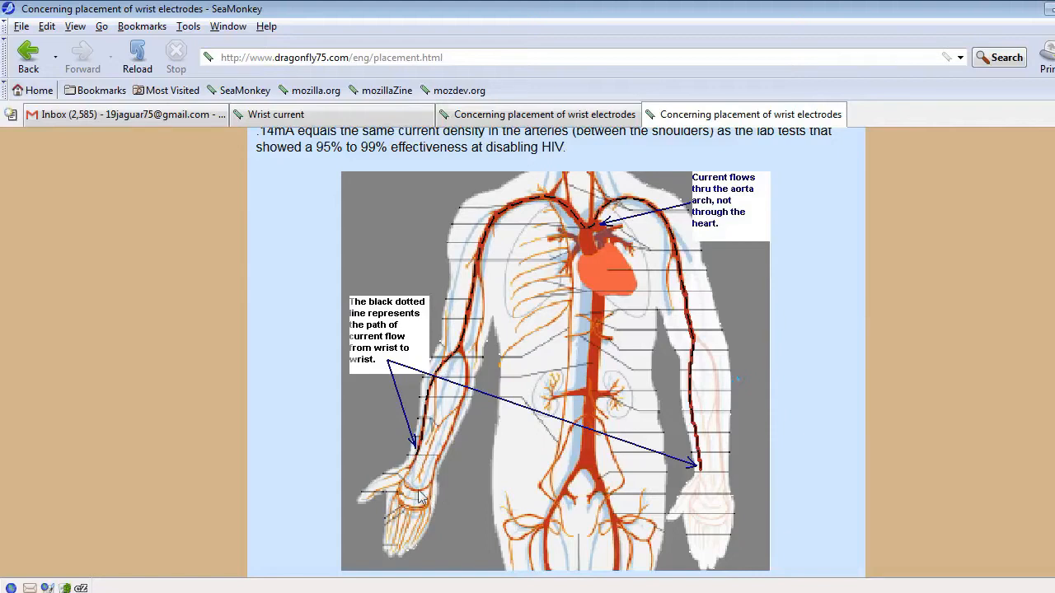
mouse_move(427, 484)
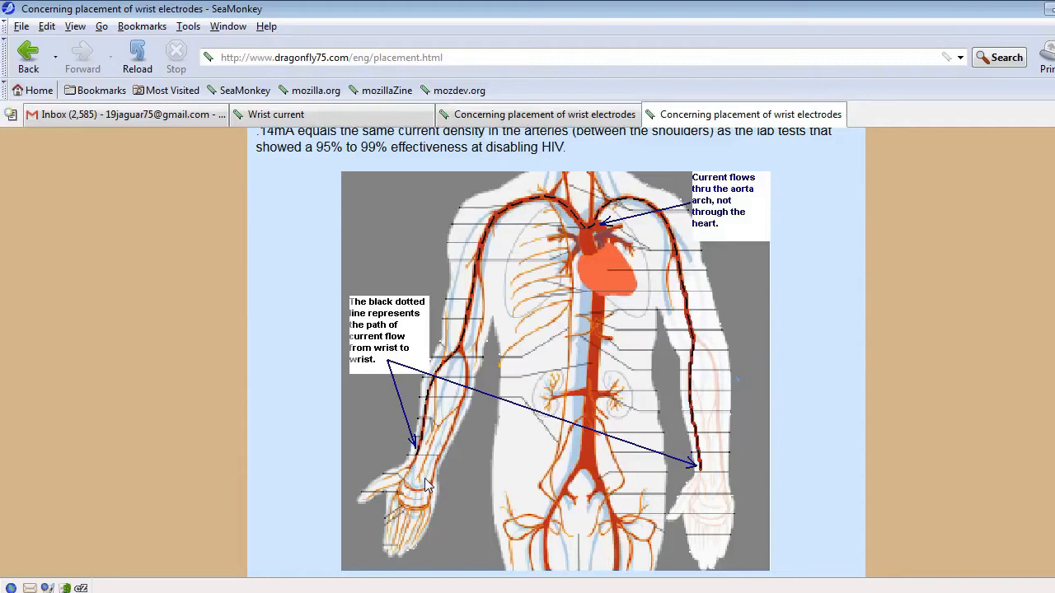
mouse_move(431, 387)
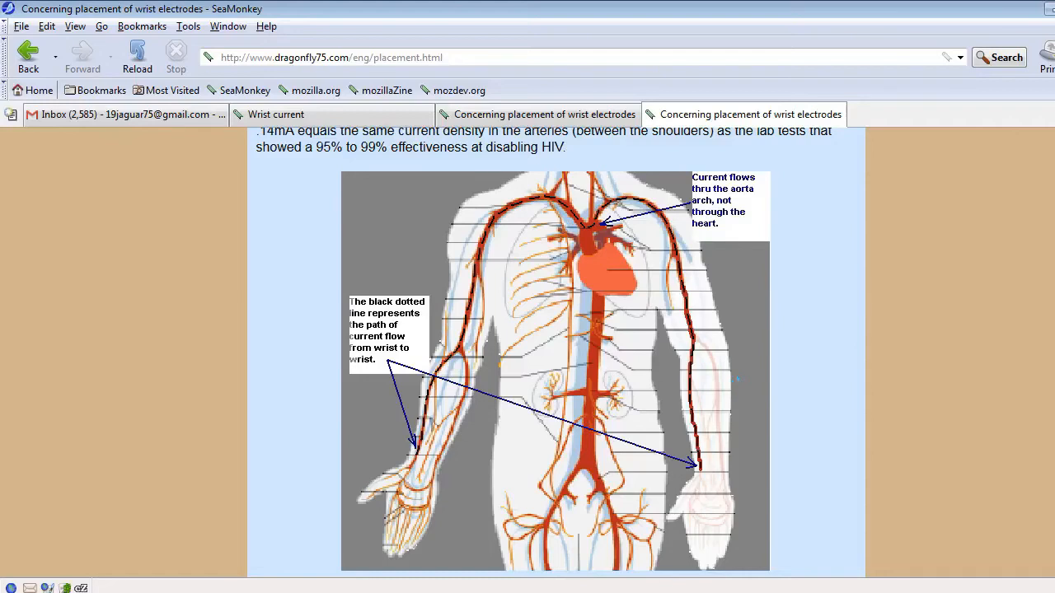
mouse_move(585, 472)
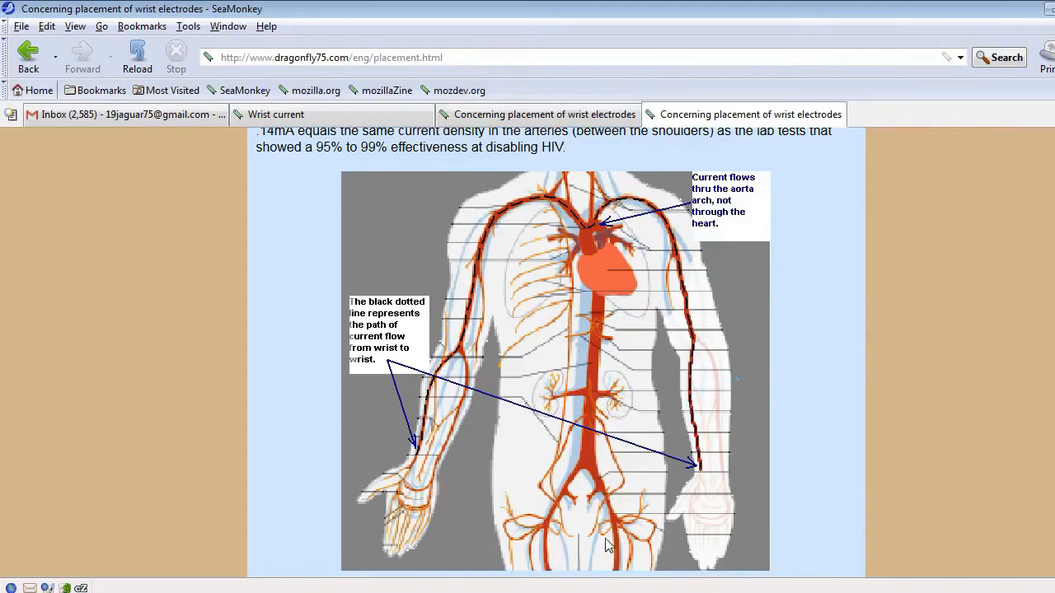
mouse_move(606, 544)
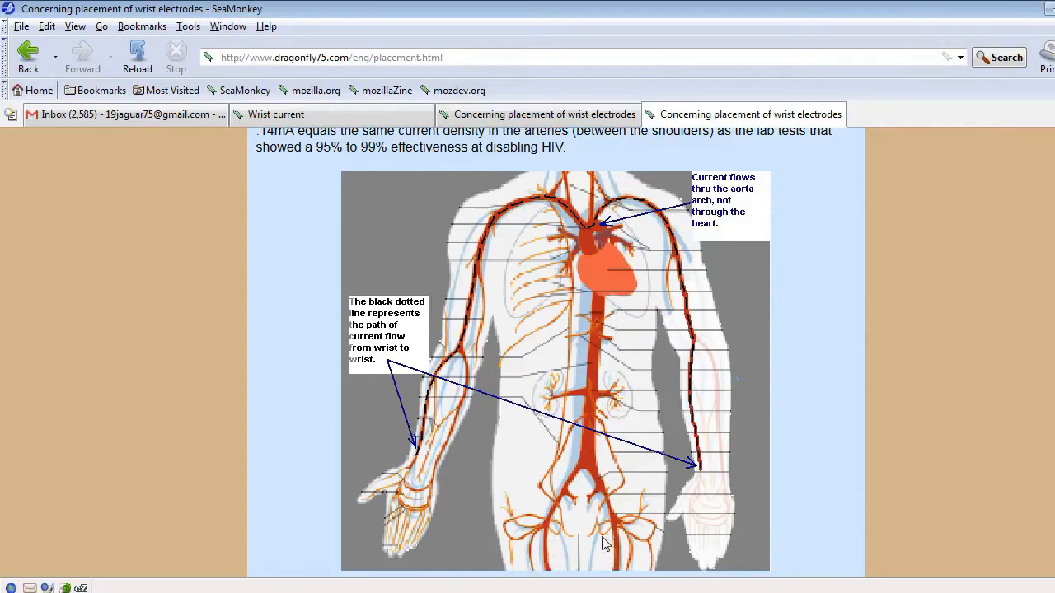
mouse_move(542, 368)
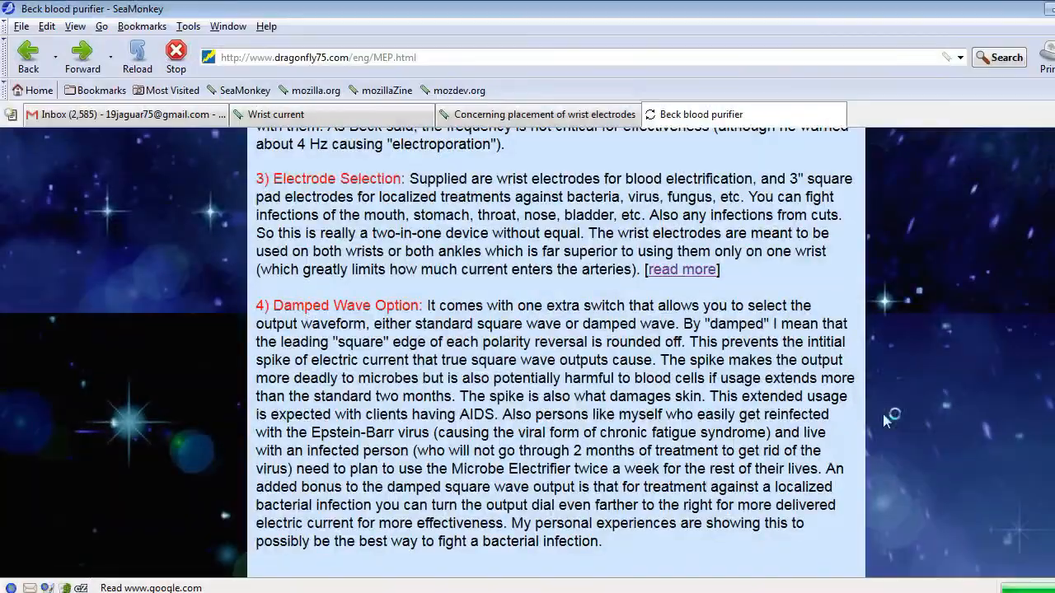
Scroll the product page to the video, Best Features heading and Current Indicator description
scroll("down", 3)
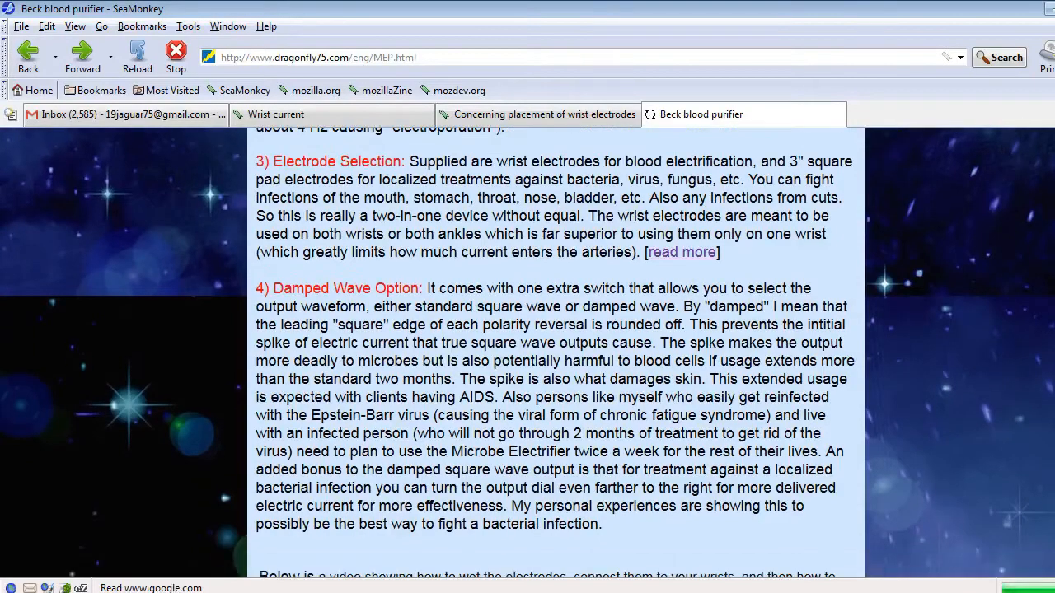
scroll("down", 3)
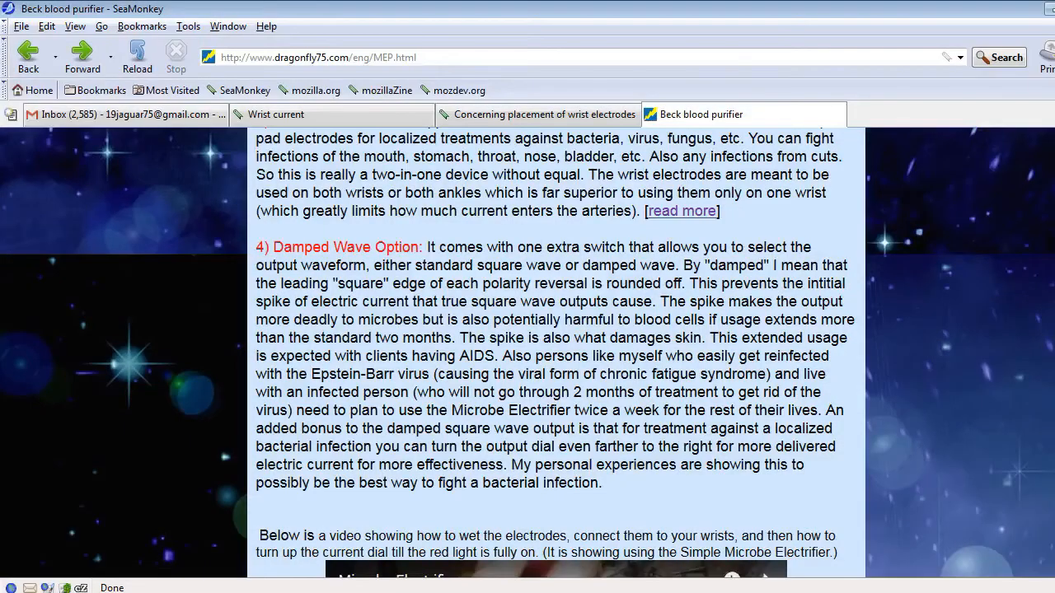
scroll("up", 3)
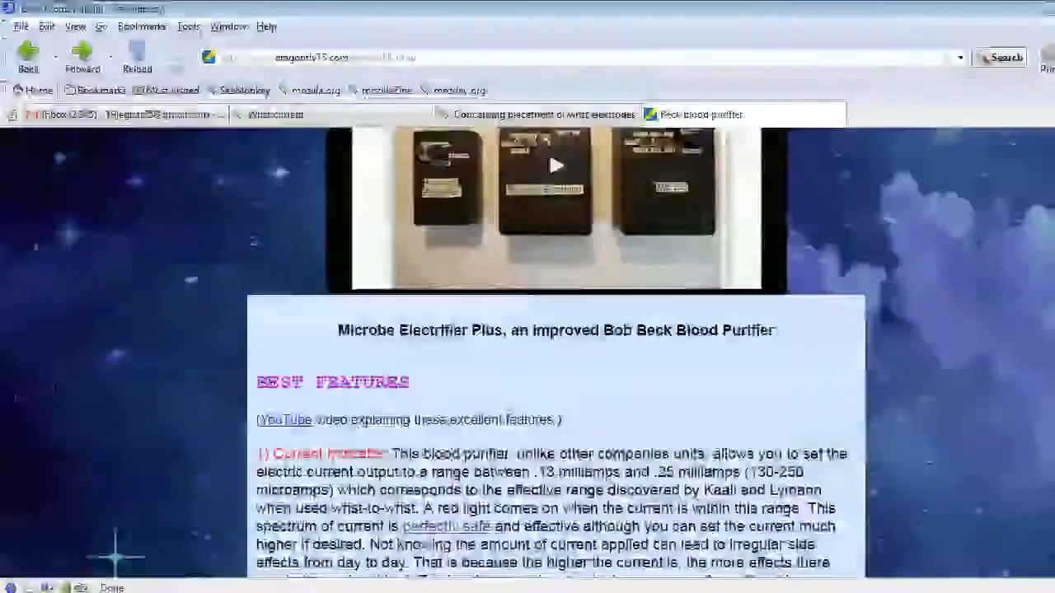
scroll("down", 3)
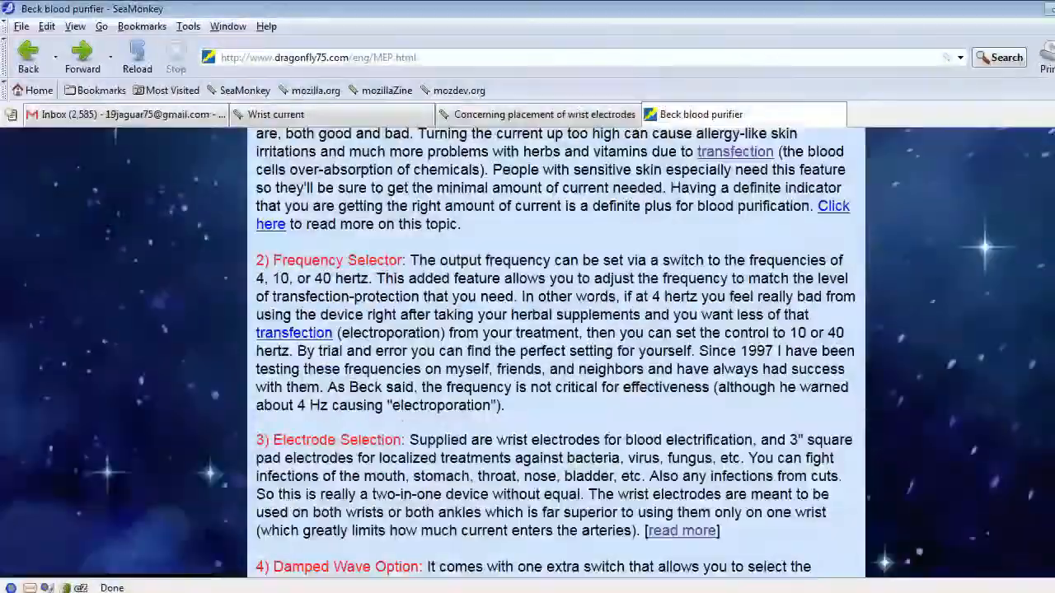
scroll("down", 3)
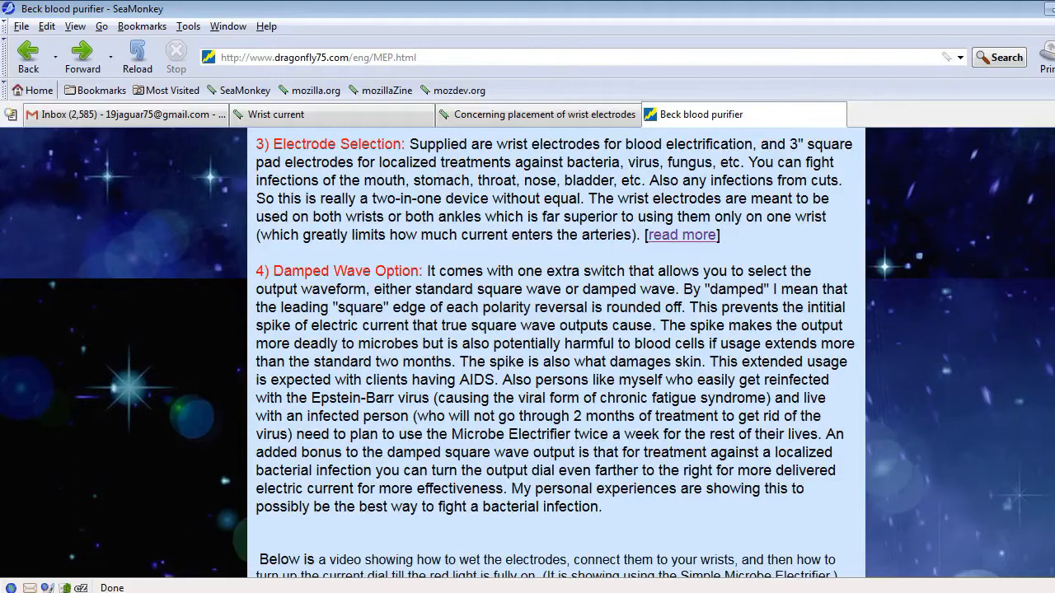
scroll("down", 3)
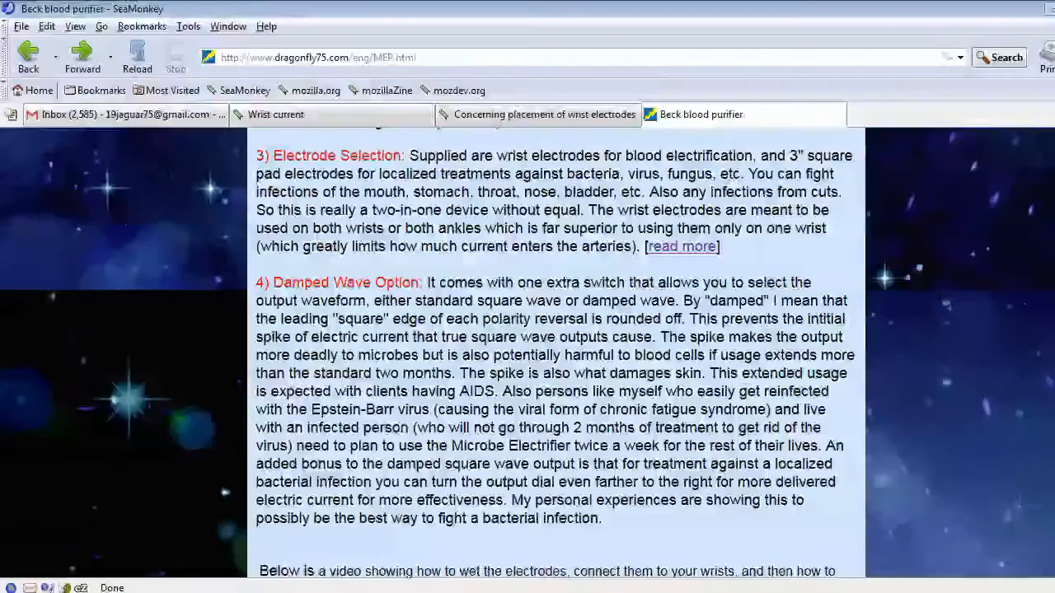
scroll("up", 3)
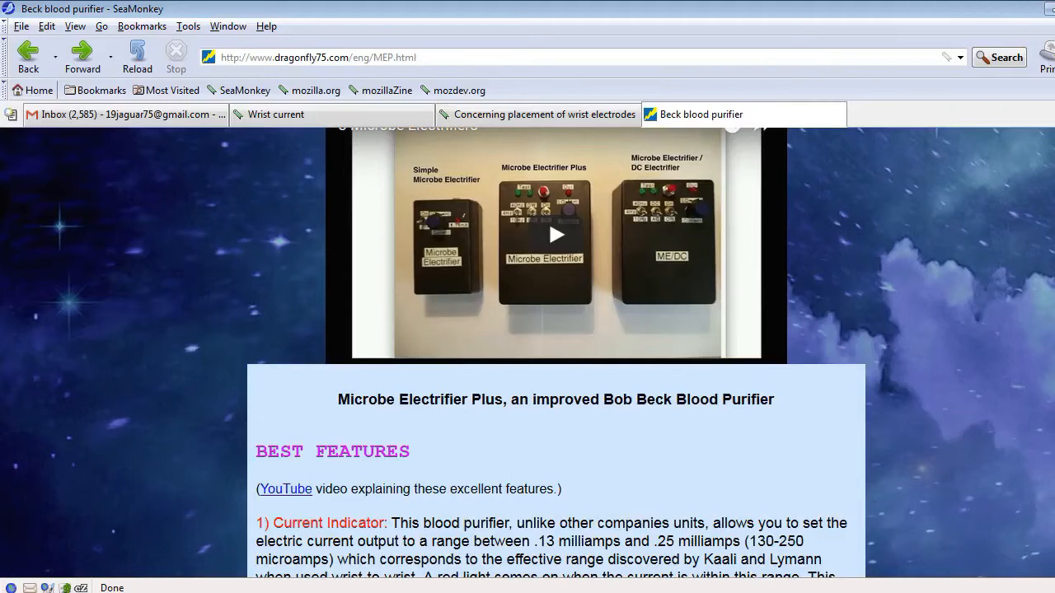
mouse_move(914, 441)
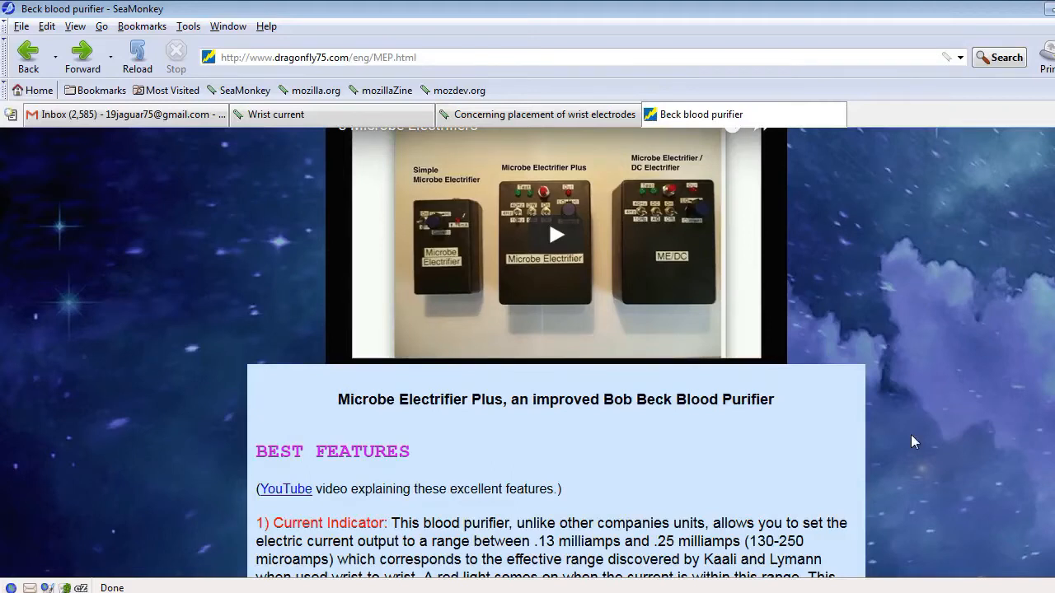